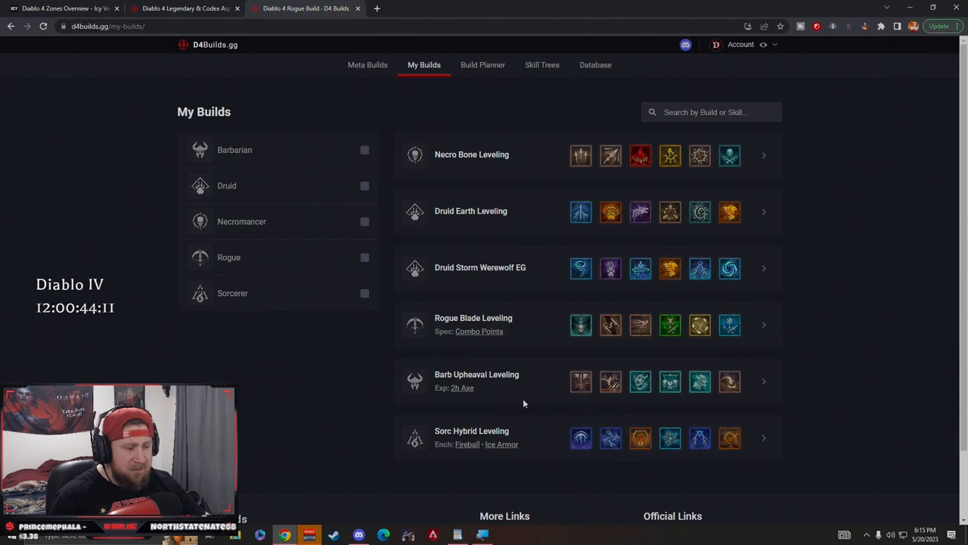
mouse_move(765, 326)
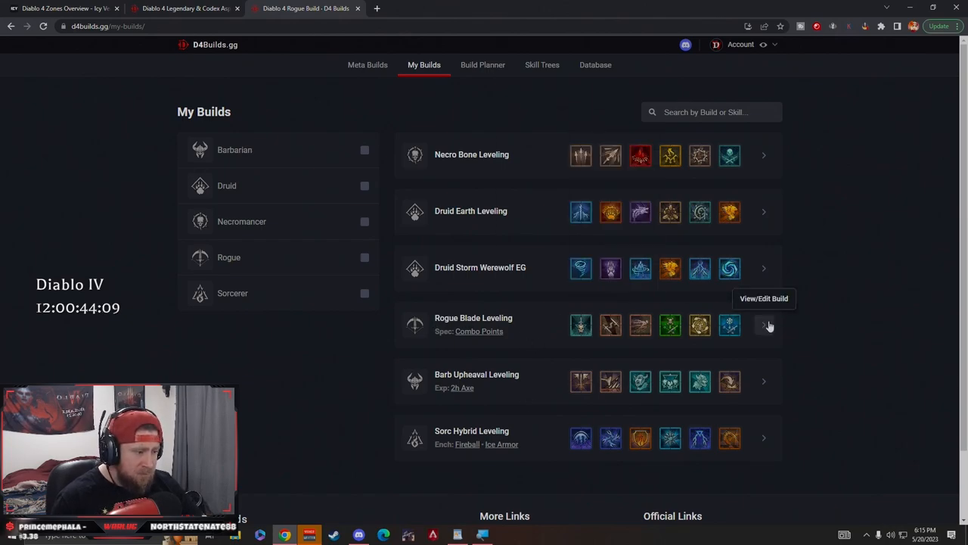
Open the Rogue Blade Leveling build from the My Builds list.
left_click(764, 325)
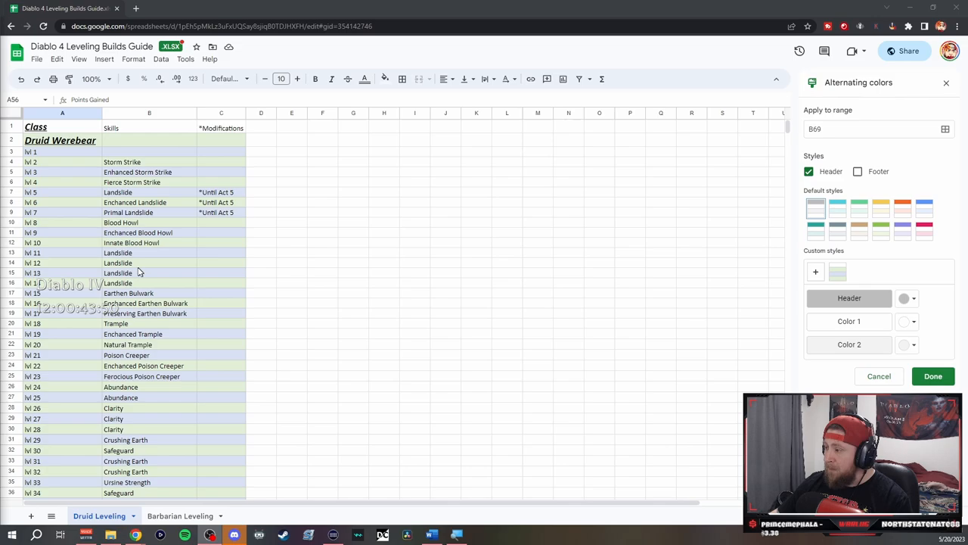
scroll("down", 3)
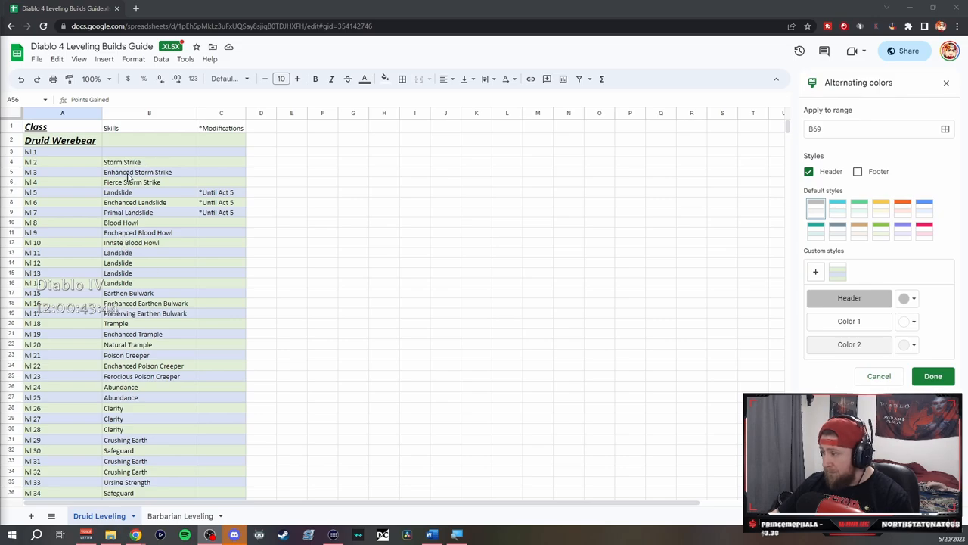
scroll("down", 3)
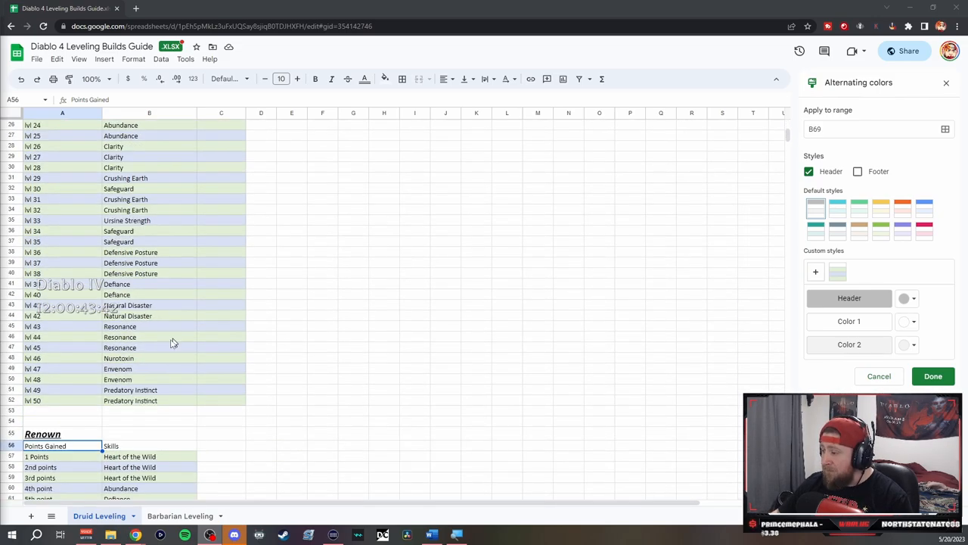
scroll("down", 3)
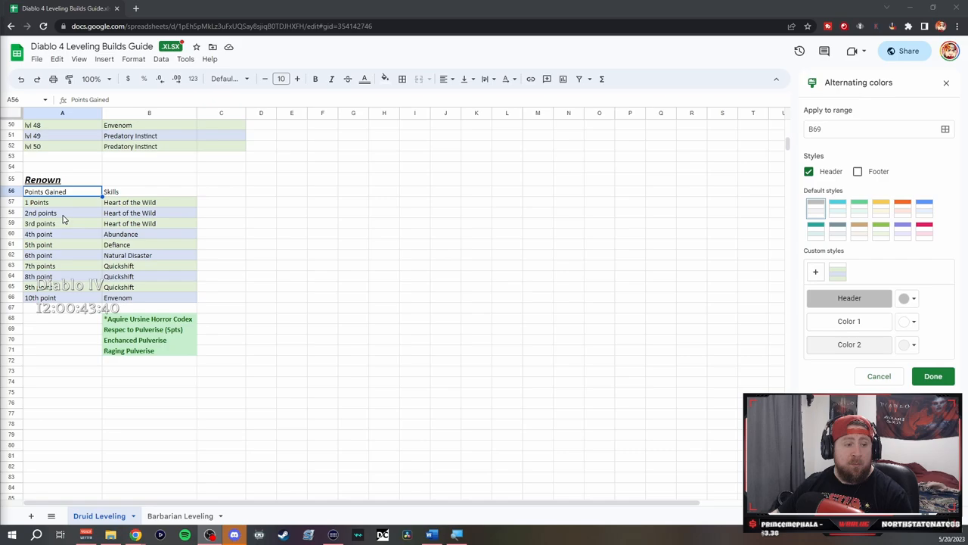
mouse_move(112, 379)
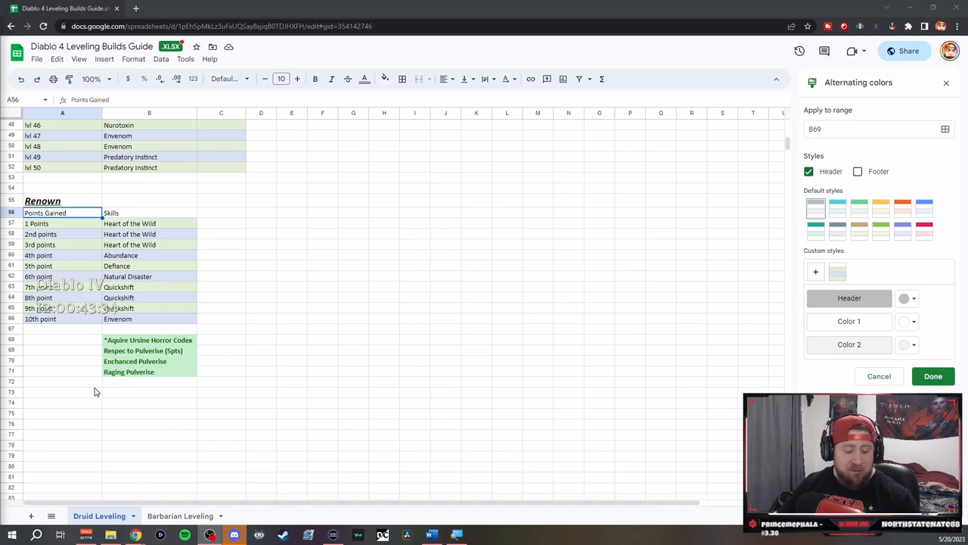
left_click(303, 8)
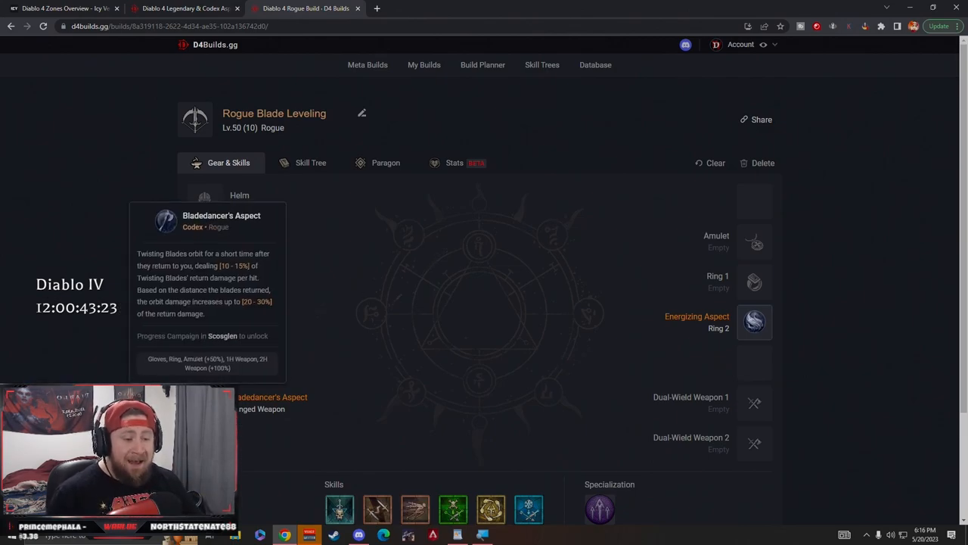
mouse_move(754, 322)
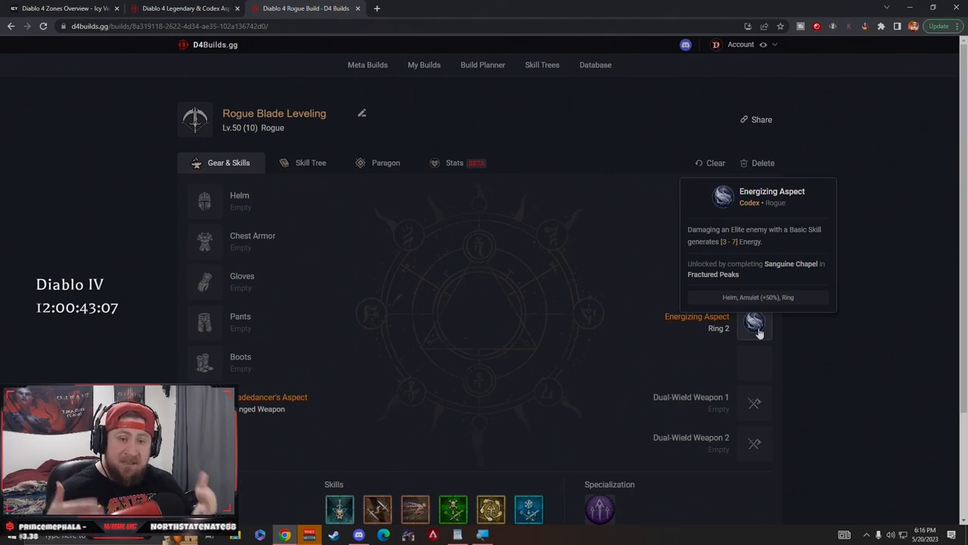
mouse_move(484, 309)
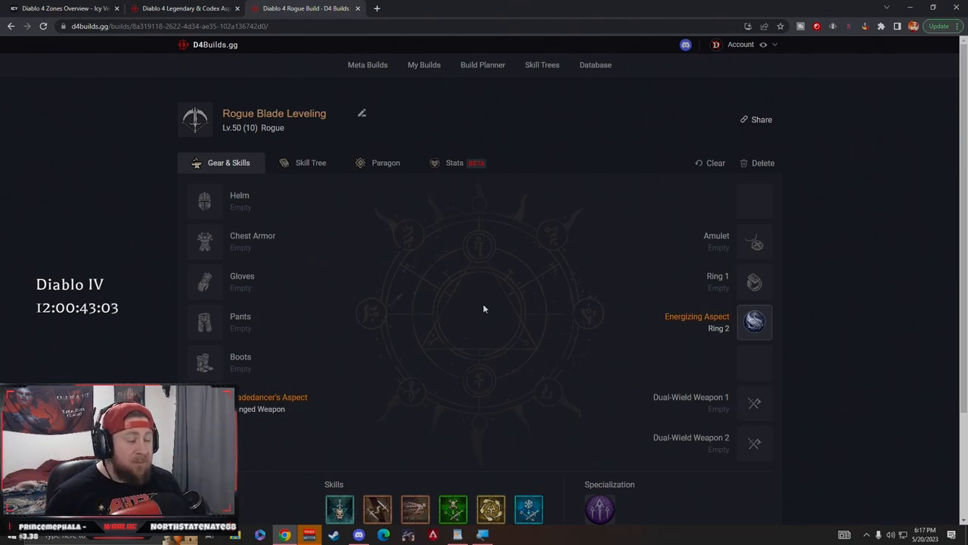
mouse_move(754, 322)
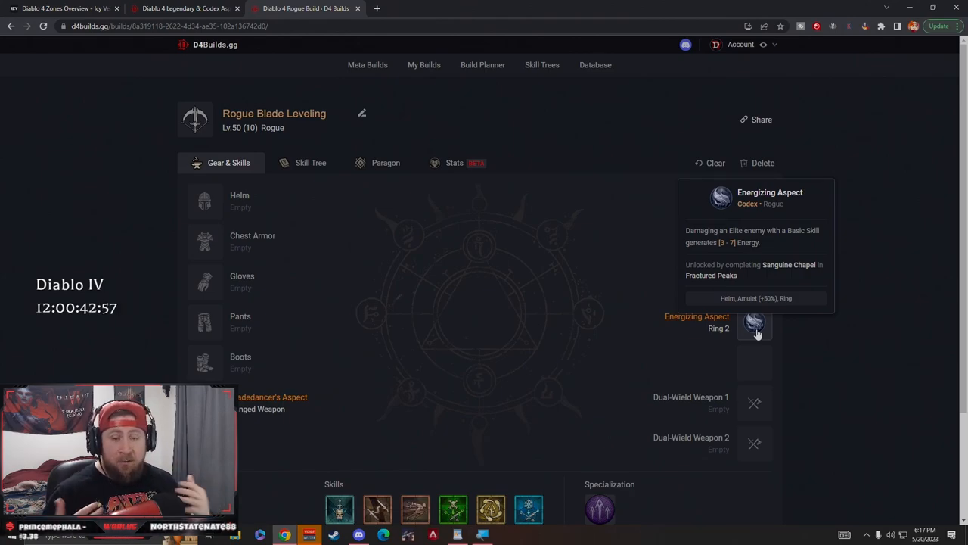
mouse_move(737, 335)
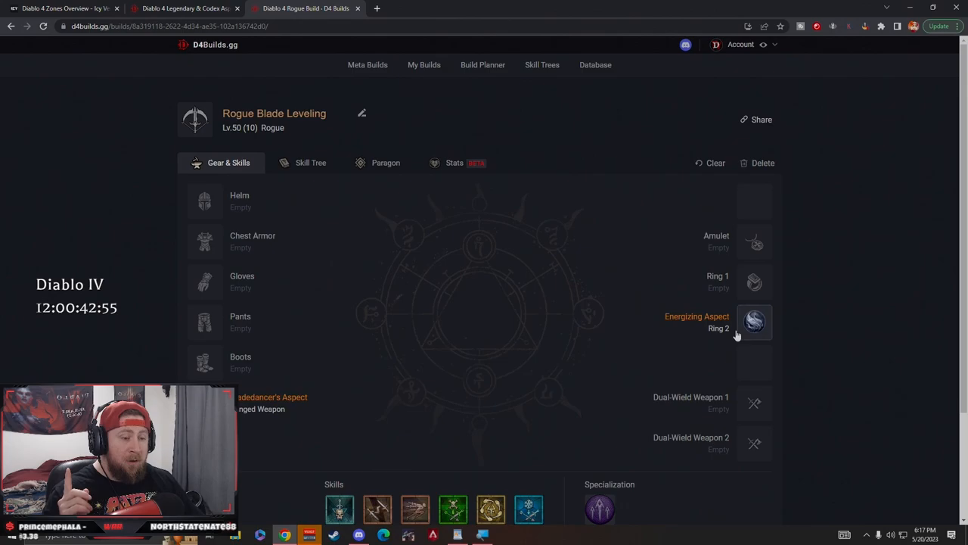
Show the Skill Tree view and move down to the allocated Puncture nodes.
left_click(311, 162)
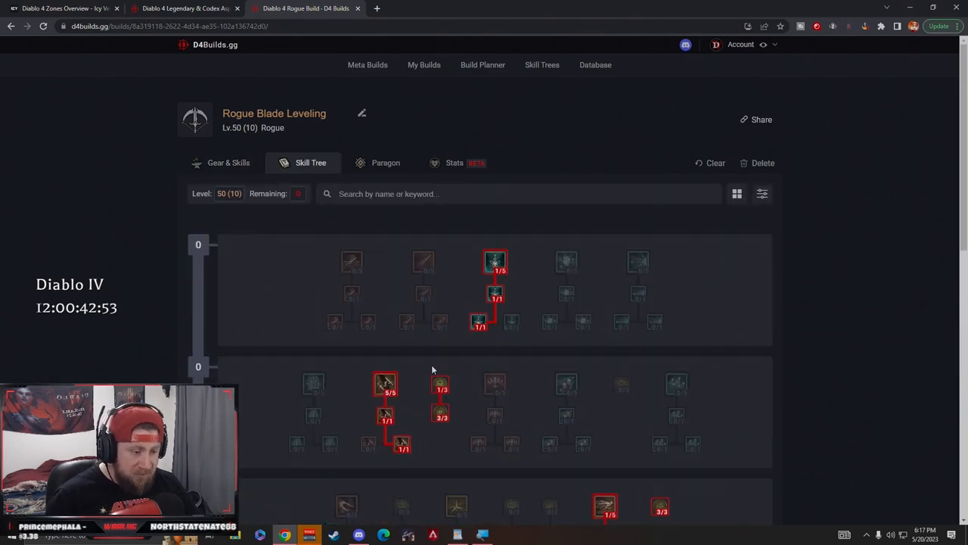
mouse_move(460, 361)
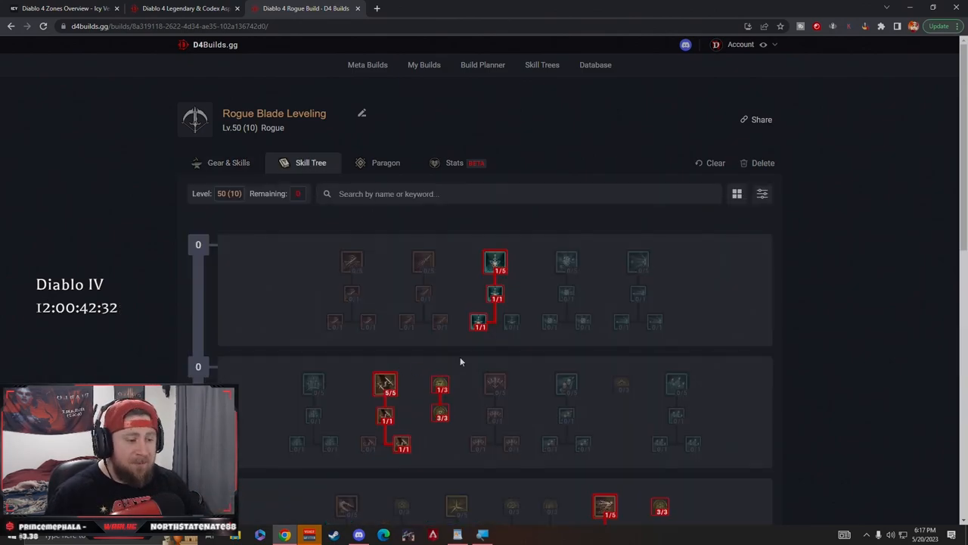
scroll("down", 3)
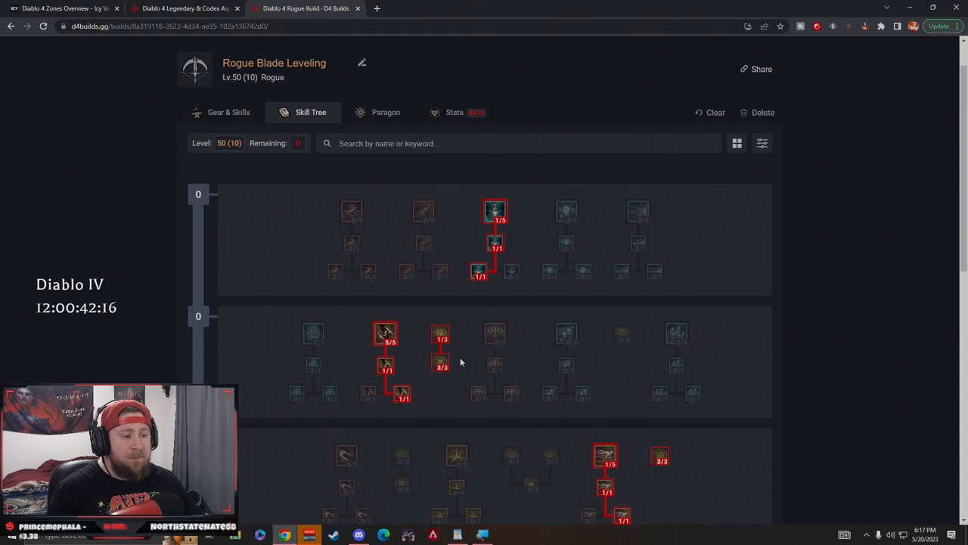
mouse_move(495, 211)
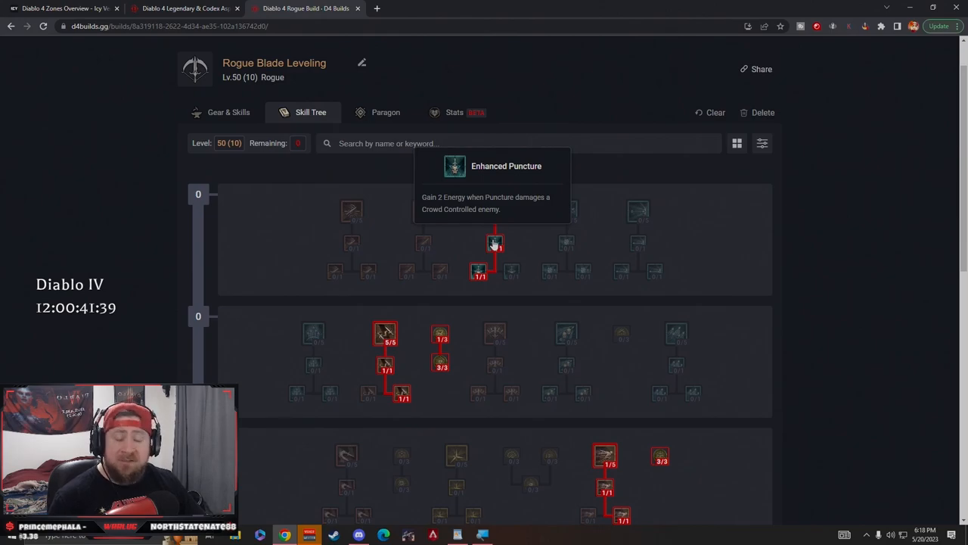
mouse_move(479, 272)
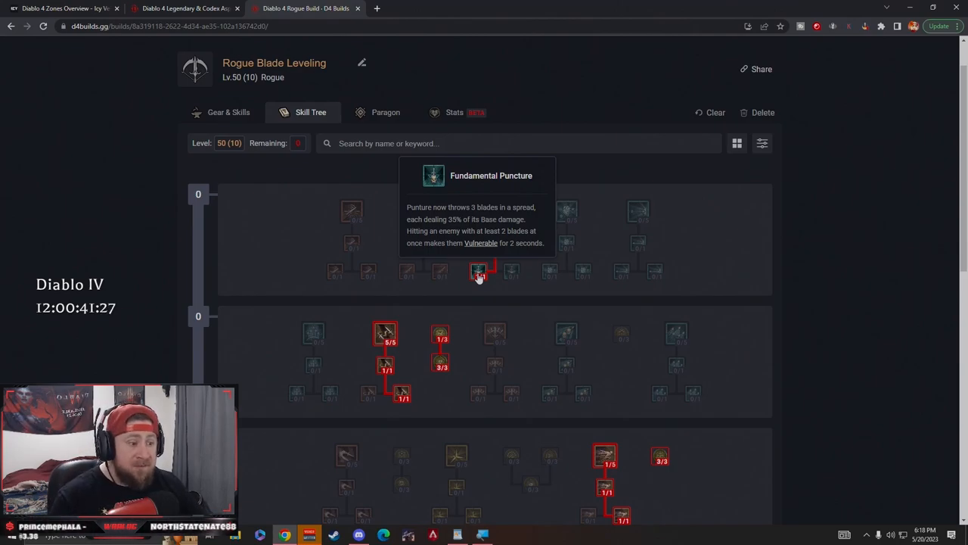
mouse_move(512, 272)
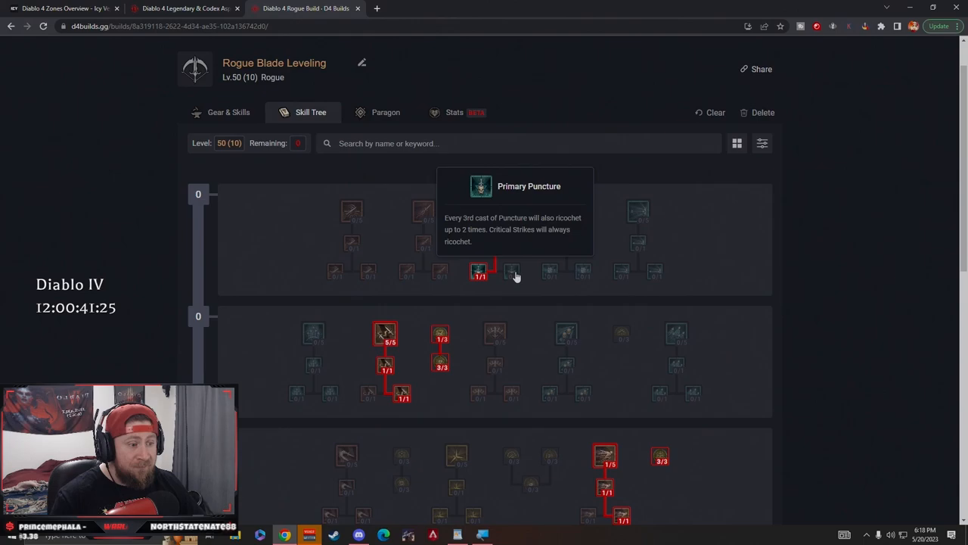
scroll("down", 3)
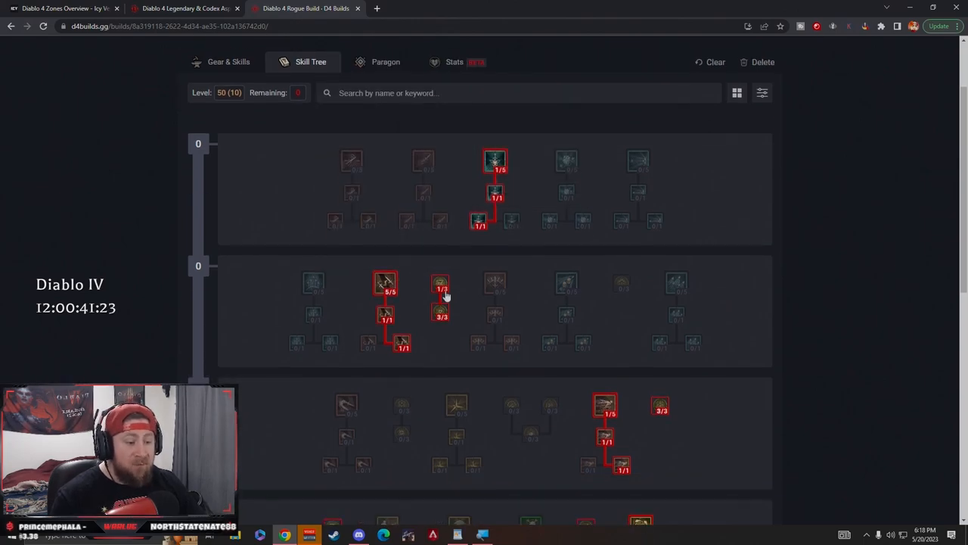
mouse_move(385, 284)
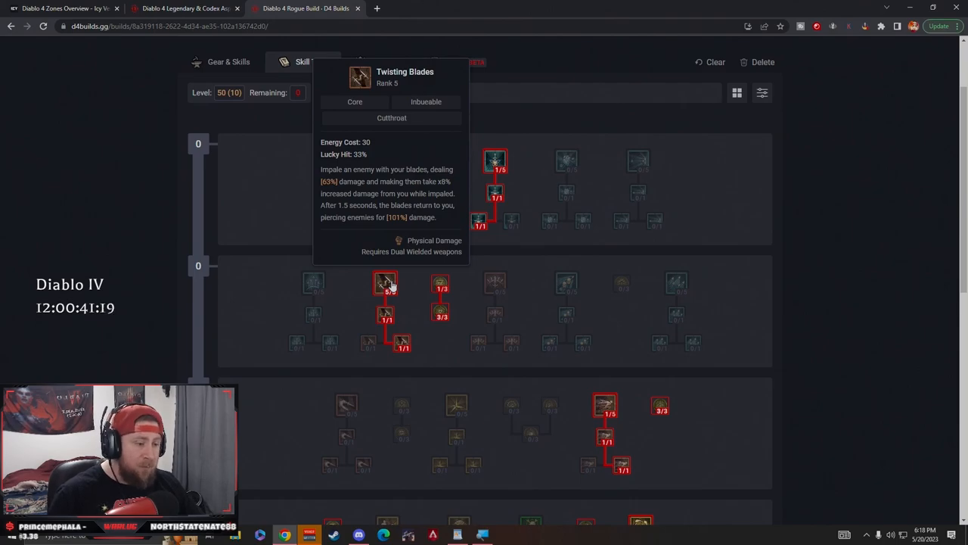
scroll("down", 3)
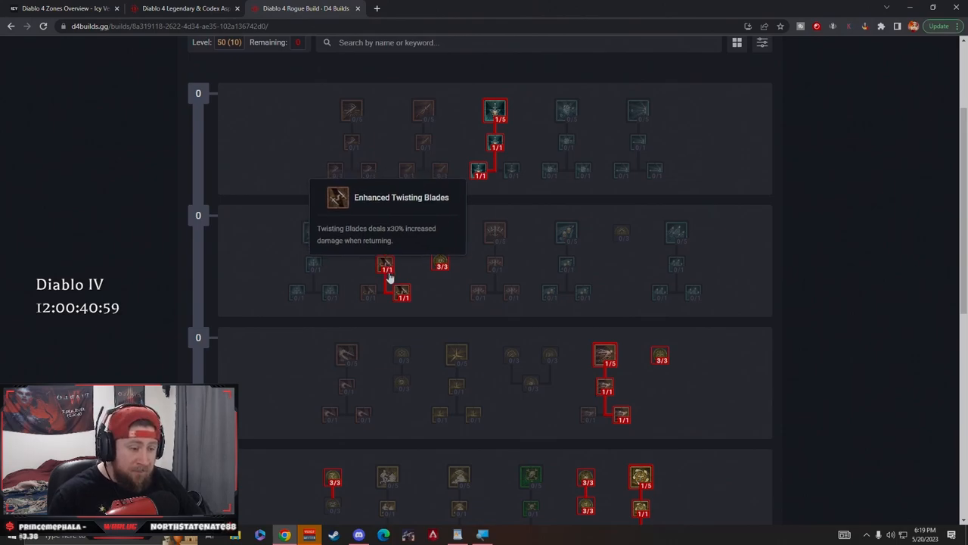
mouse_move(402, 294)
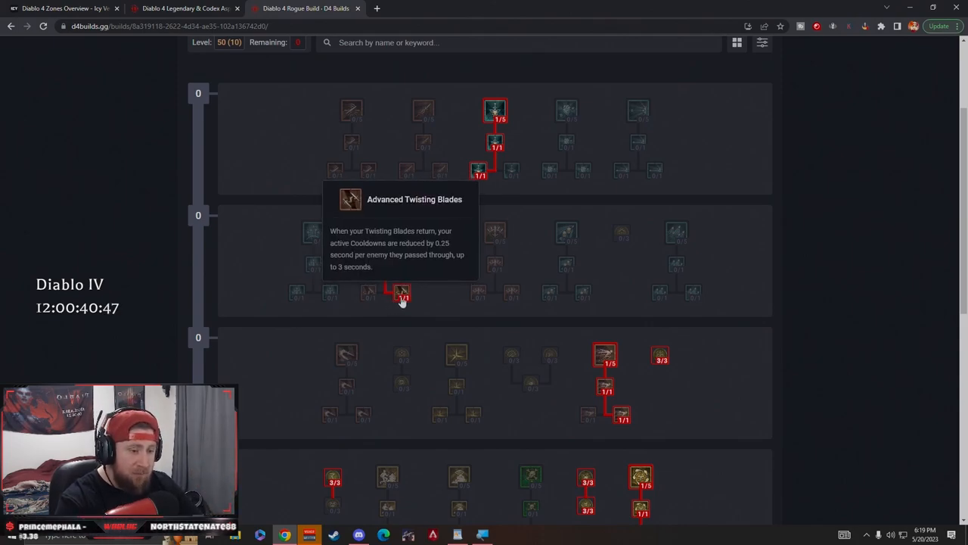
mouse_move(369, 292)
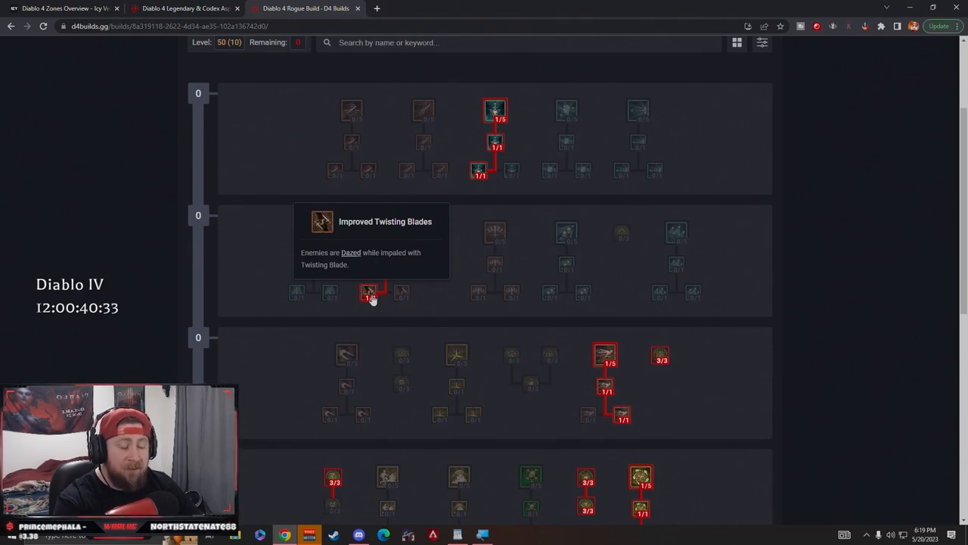
mouse_move(402, 293)
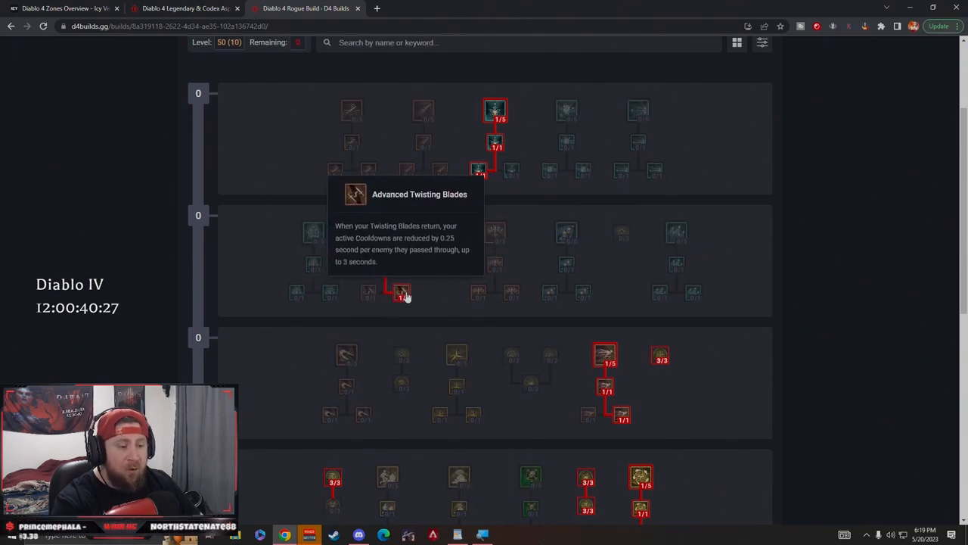
mouse_move(371, 293)
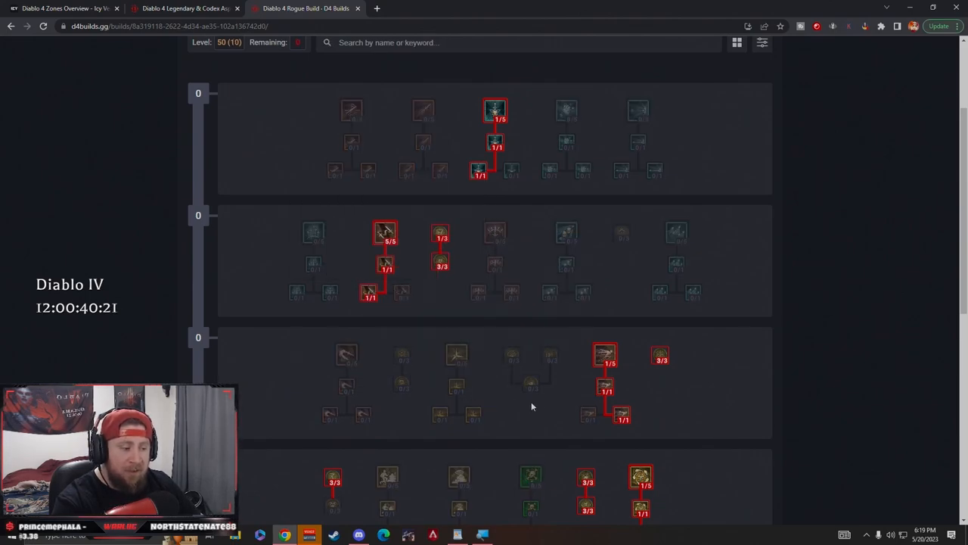
scroll("down", 3)
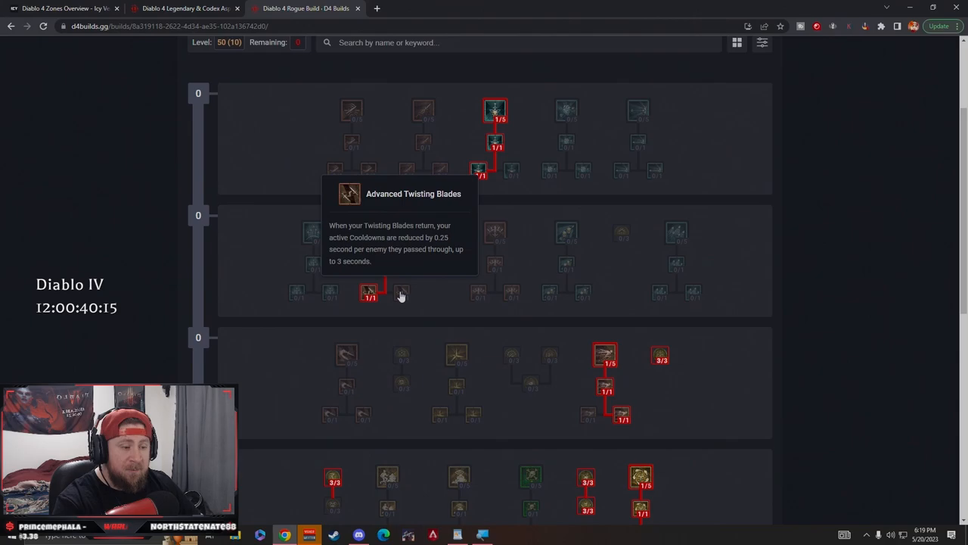
mouse_move(369, 294)
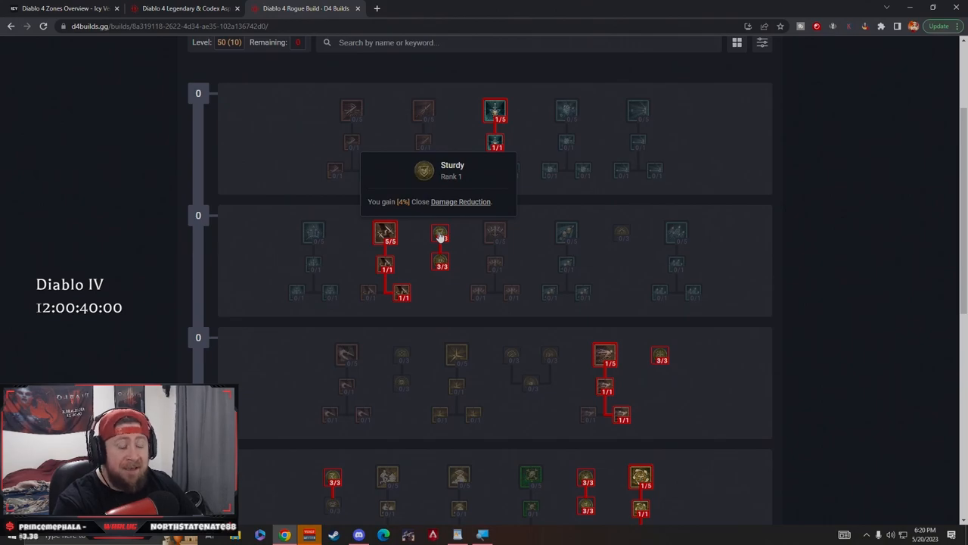
mouse_move(445, 236)
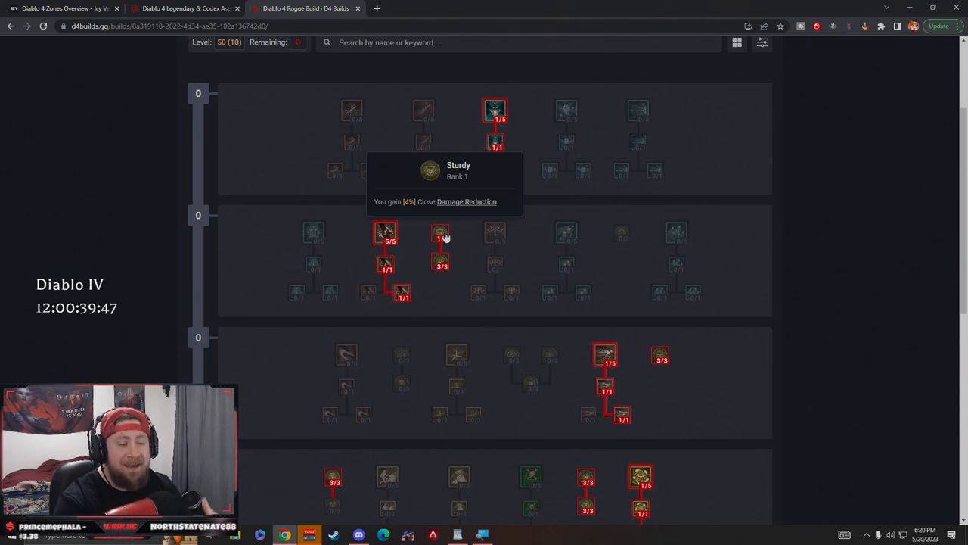
mouse_move(450, 274)
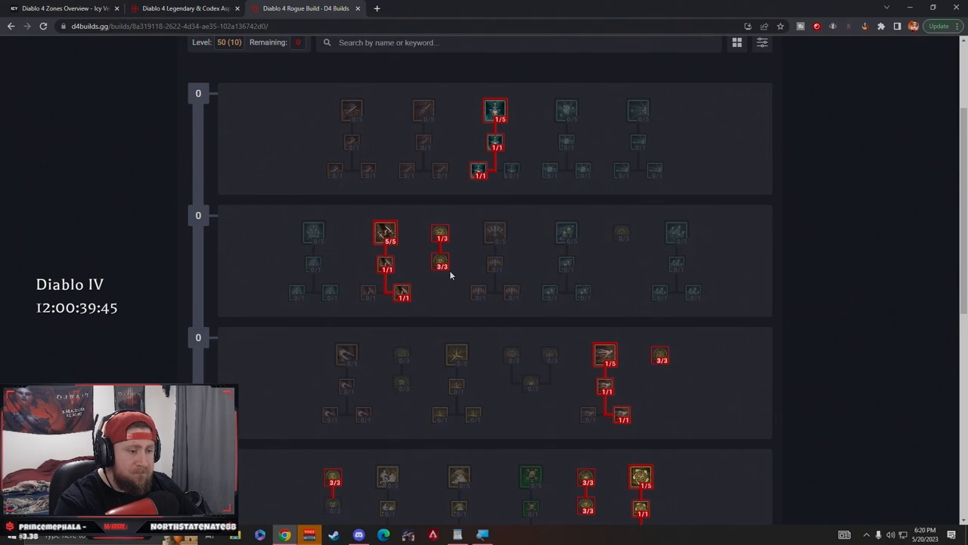
mouse_move(440, 263)
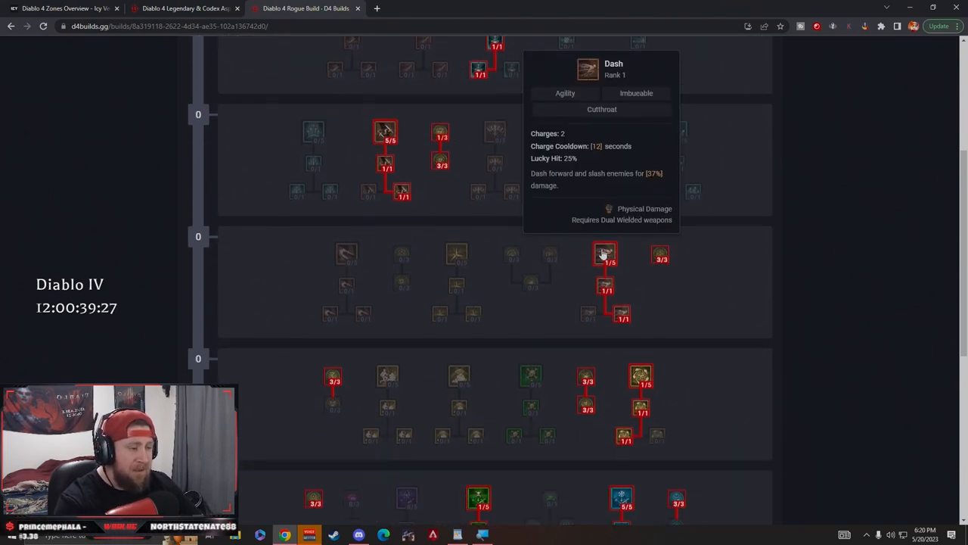
mouse_move(346, 254)
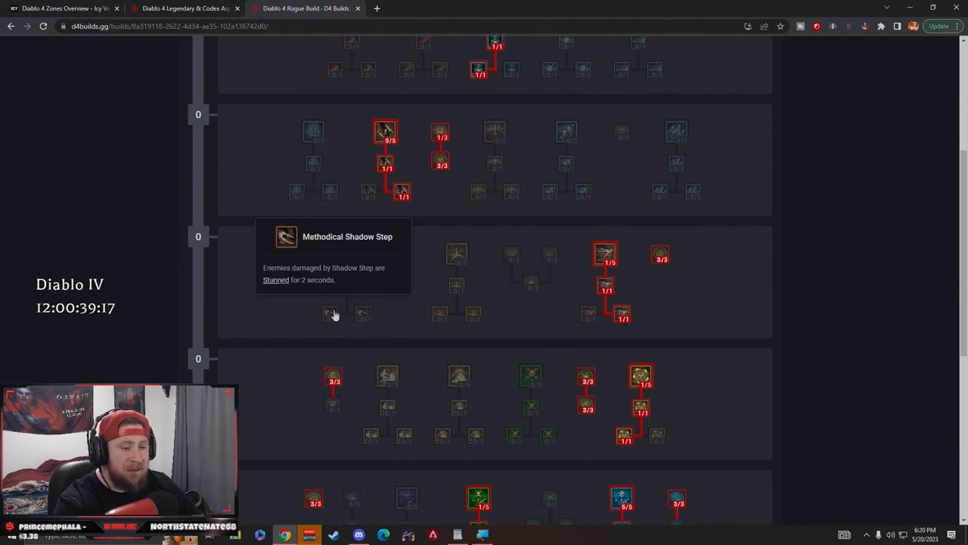
mouse_move(347, 252)
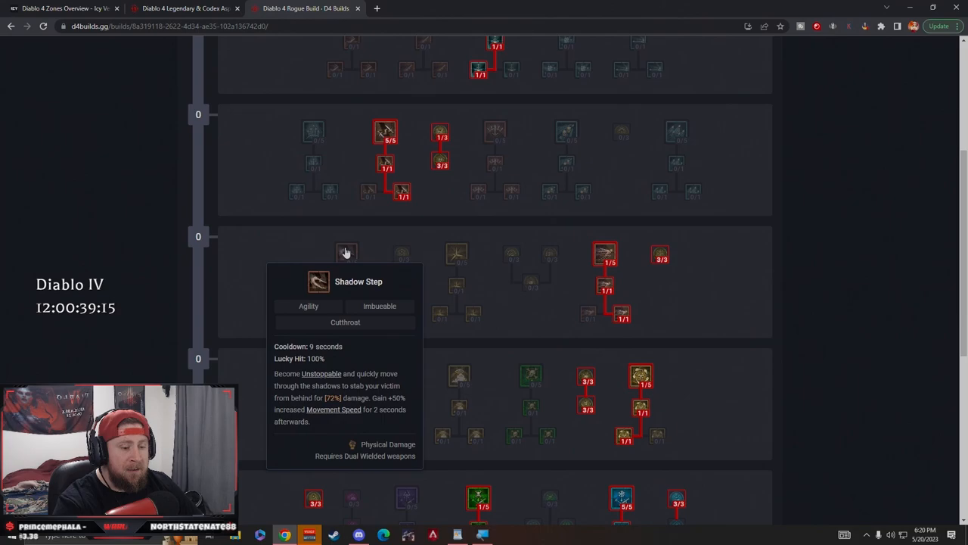
mouse_move(603, 220)
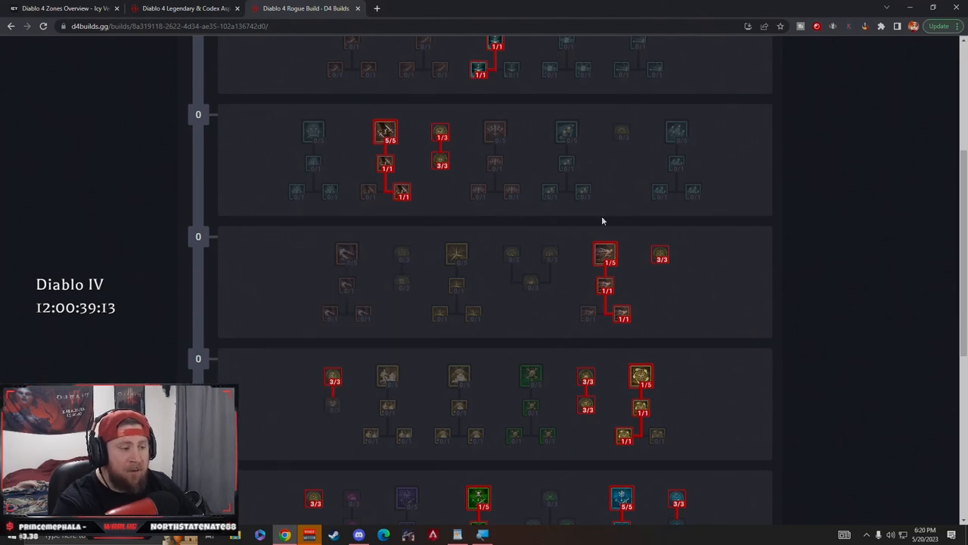
mouse_move(344, 251)
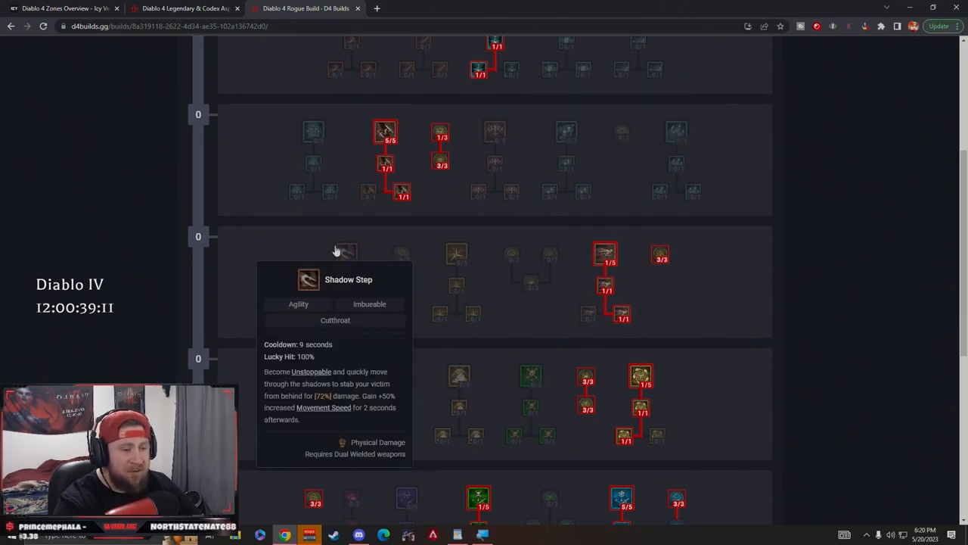
mouse_move(605, 252)
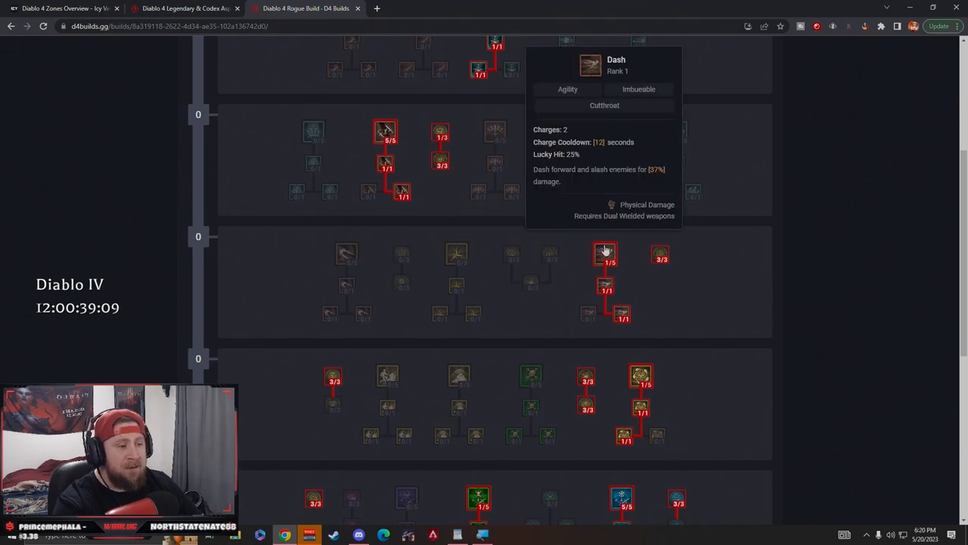
mouse_move(606, 287)
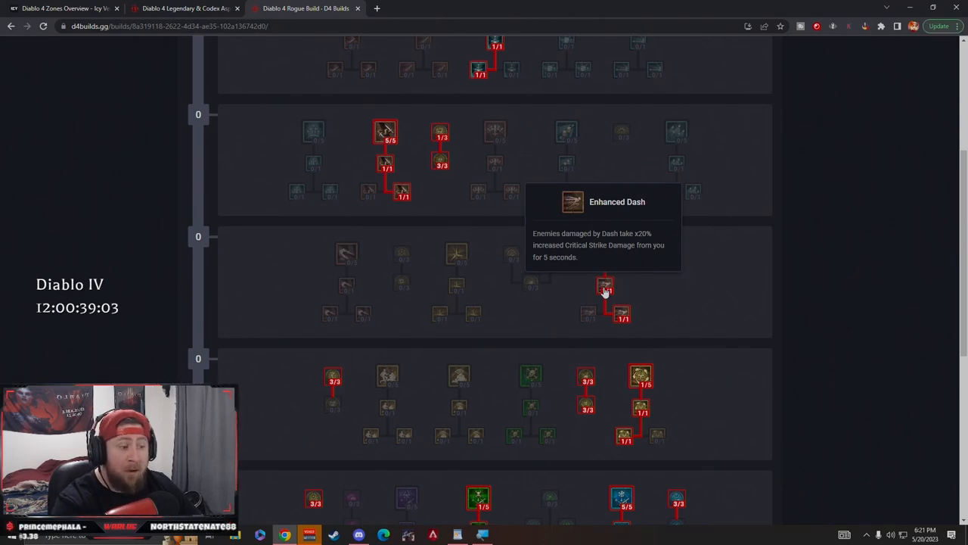
mouse_move(622, 313)
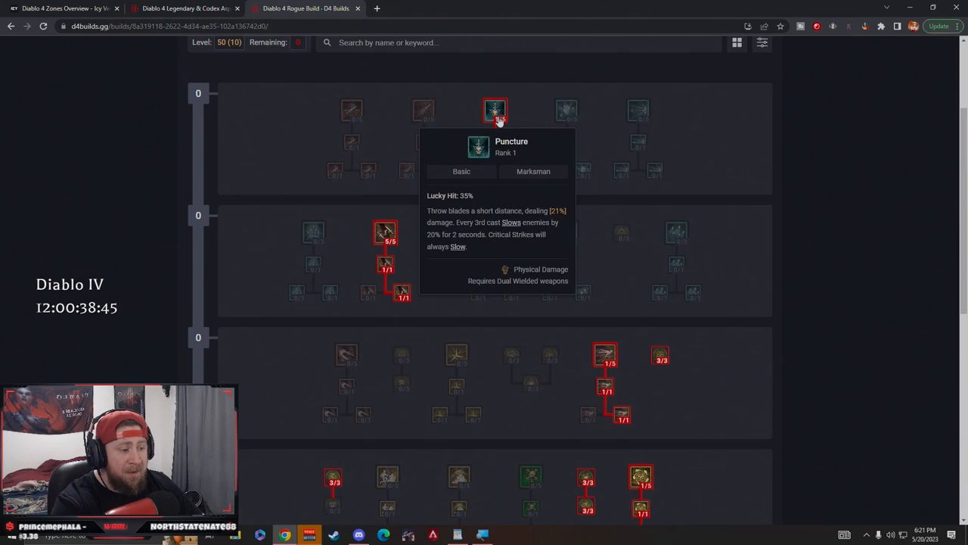
mouse_move(605, 354)
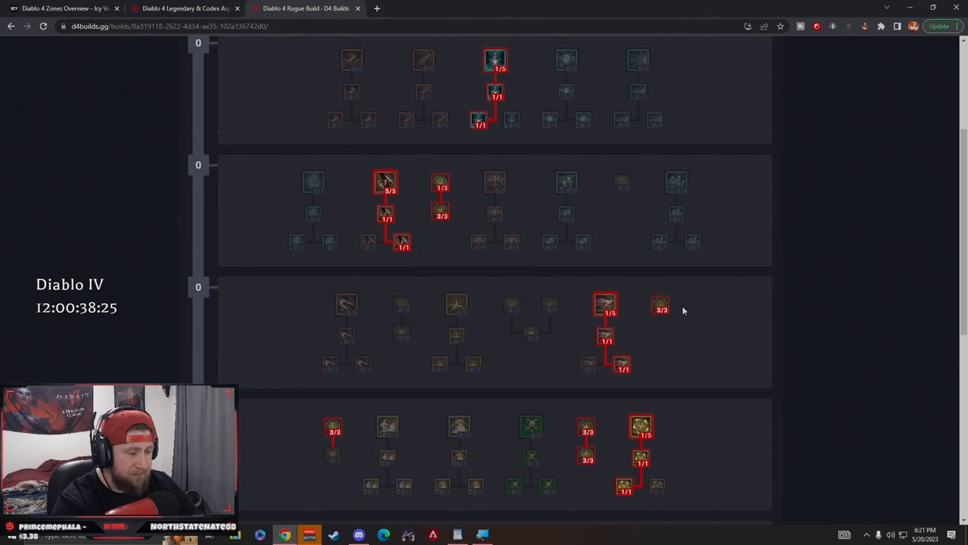
scroll("down", 3)
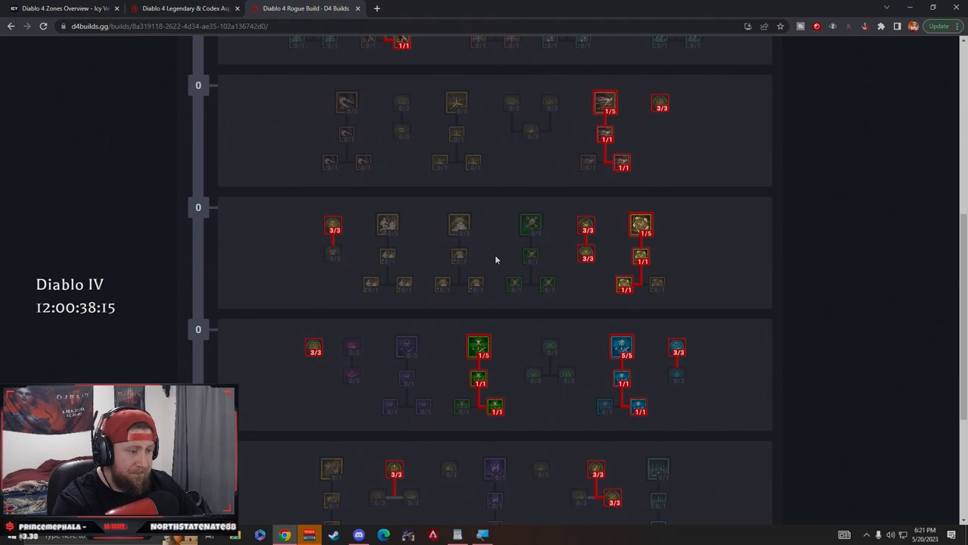
scroll("down", 3)
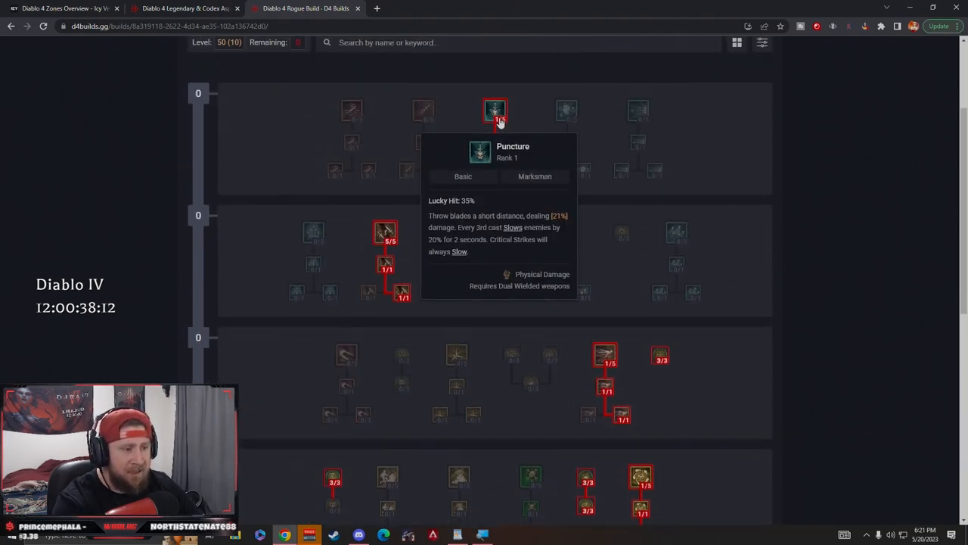
scroll("down", 3)
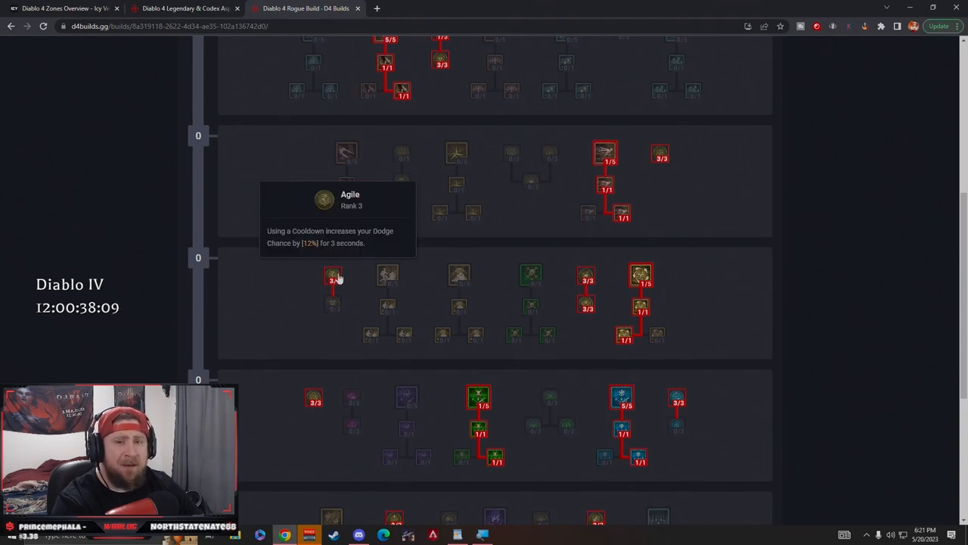
mouse_move(563, 252)
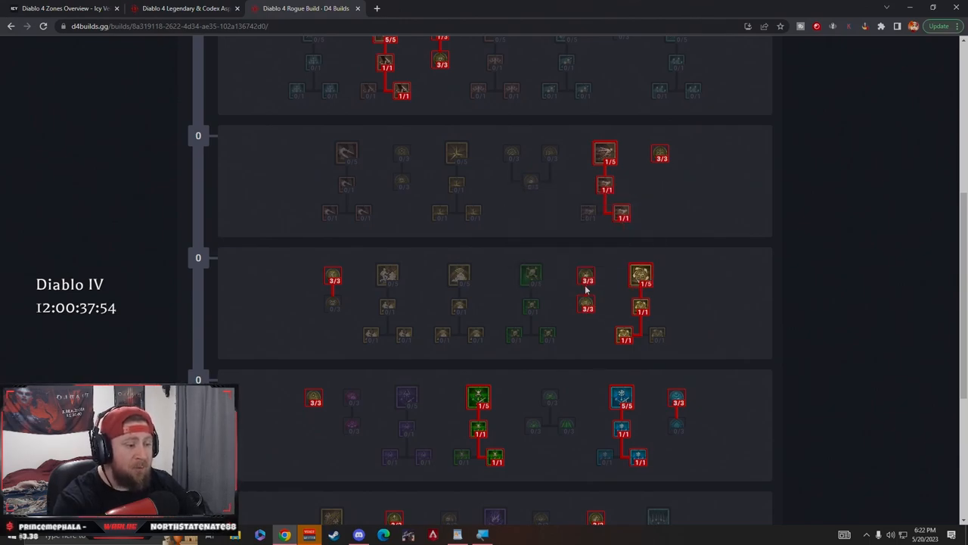
mouse_move(586, 277)
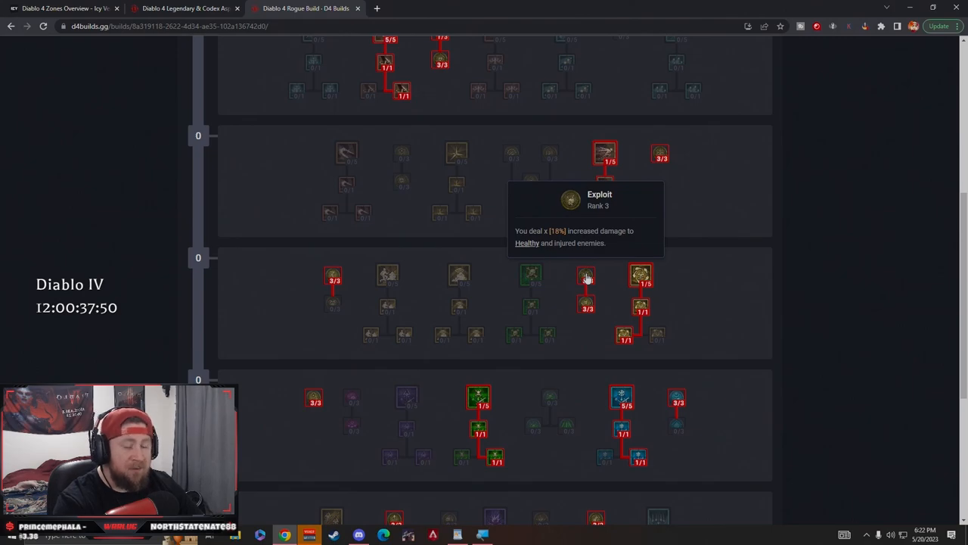
mouse_move(588, 306)
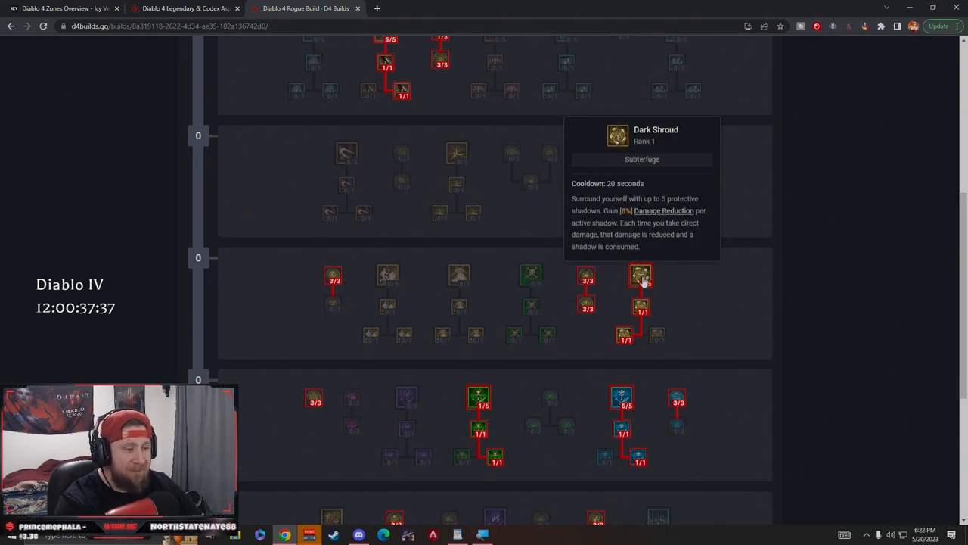
mouse_move(641, 308)
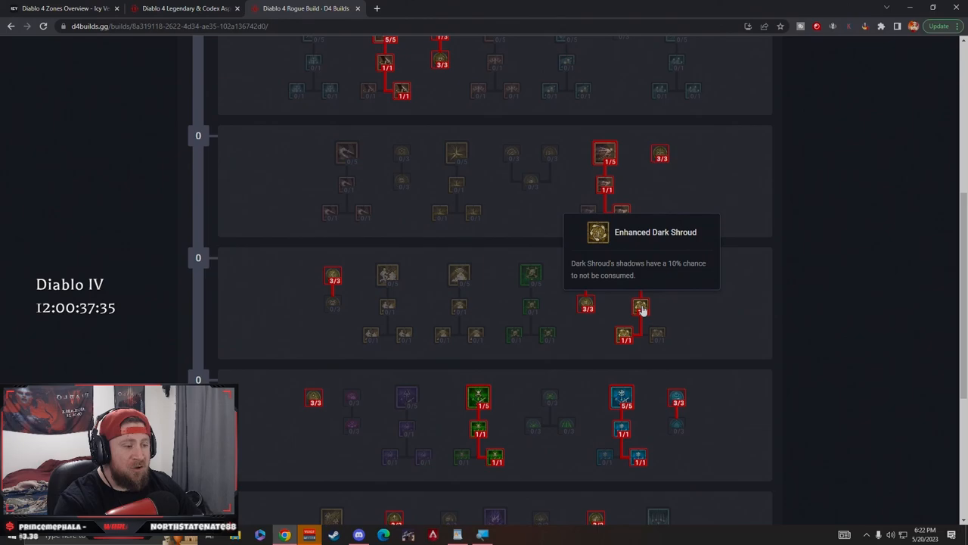
mouse_move(623, 335)
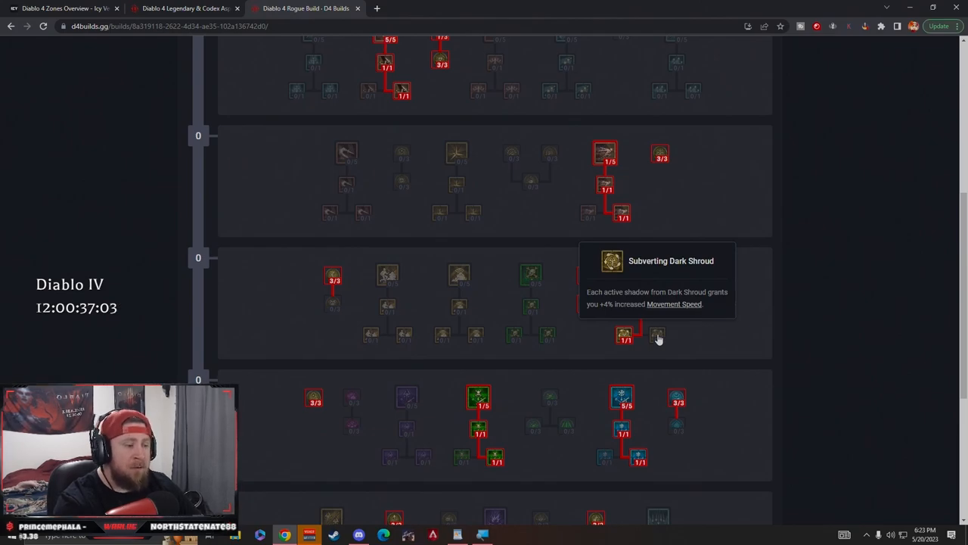
mouse_move(656, 345)
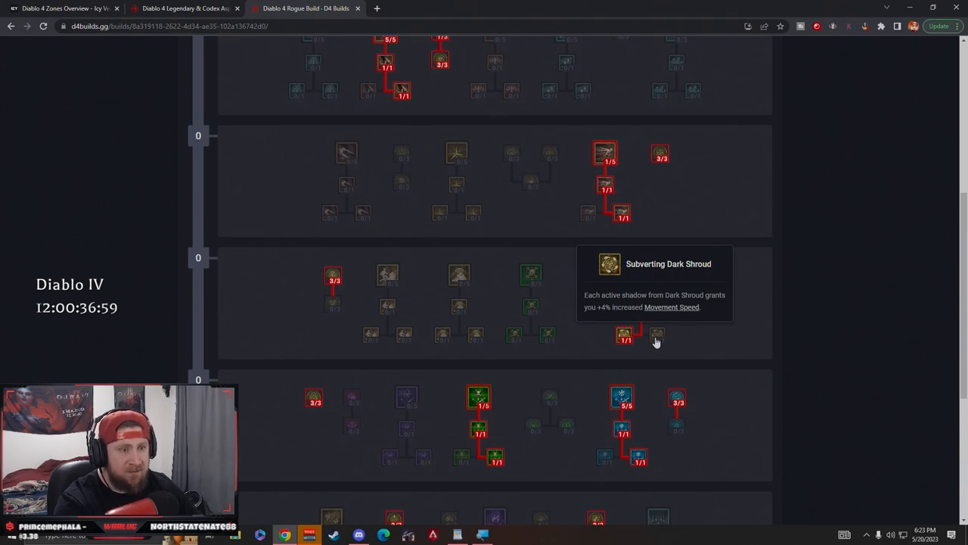
mouse_move(625, 336)
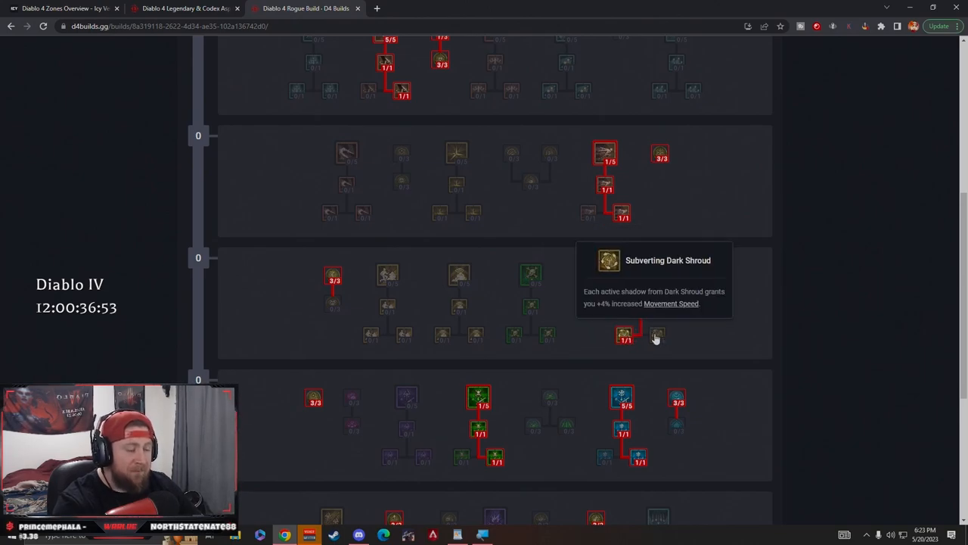
mouse_move(623, 335)
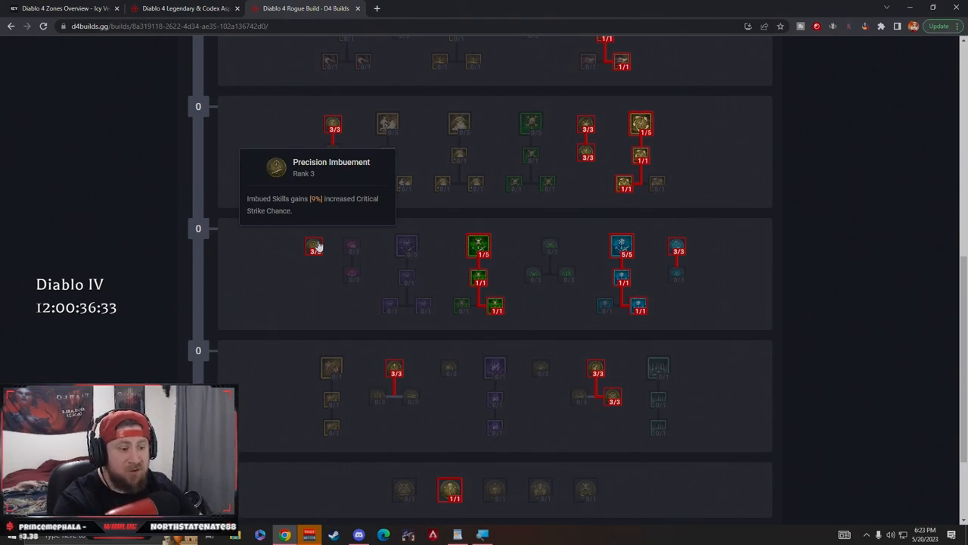
mouse_move(574, 221)
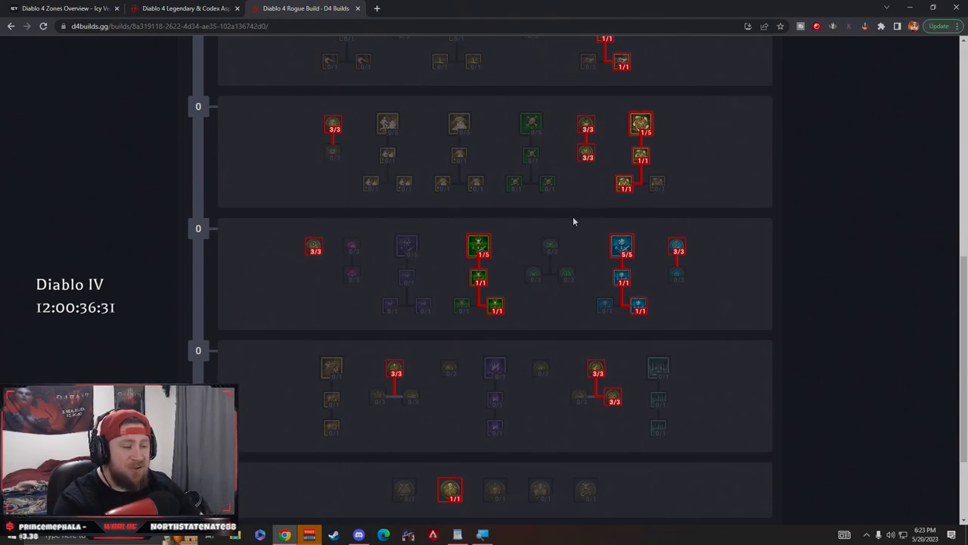
mouse_move(545, 232)
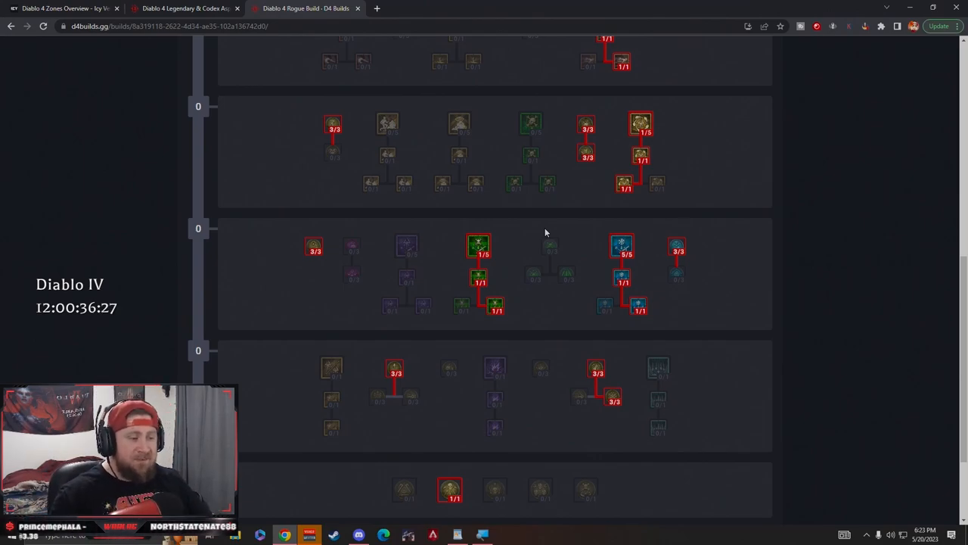
mouse_move(508, 235)
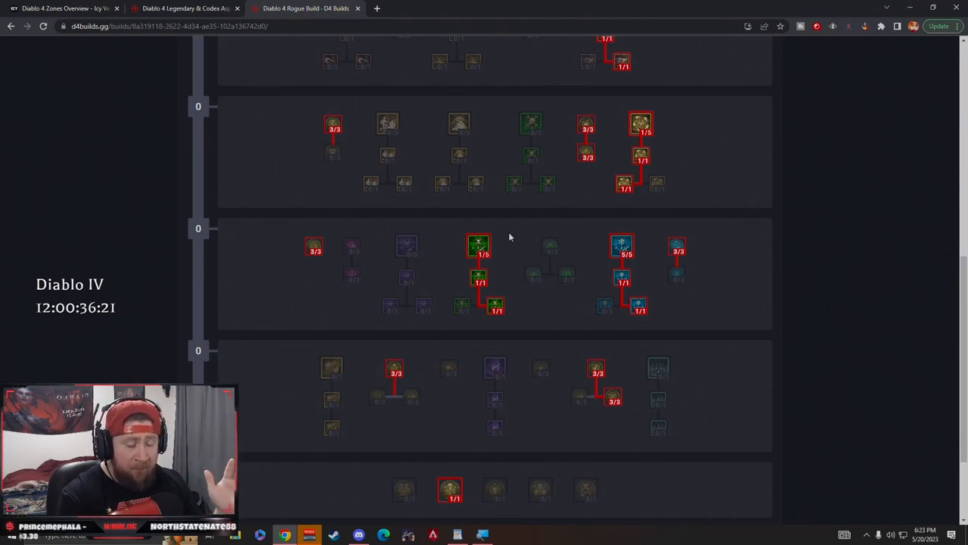
mouse_move(478, 246)
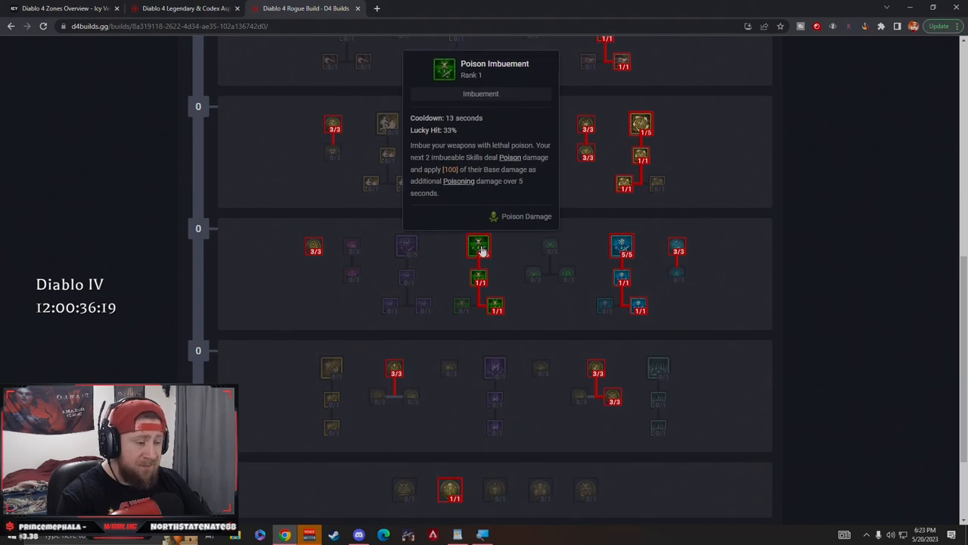
mouse_move(478, 280)
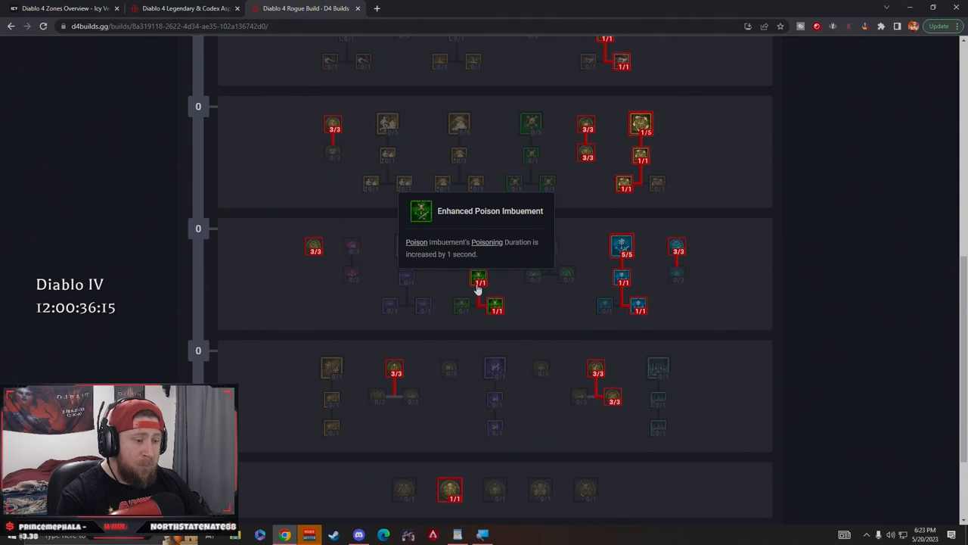
mouse_move(494, 310)
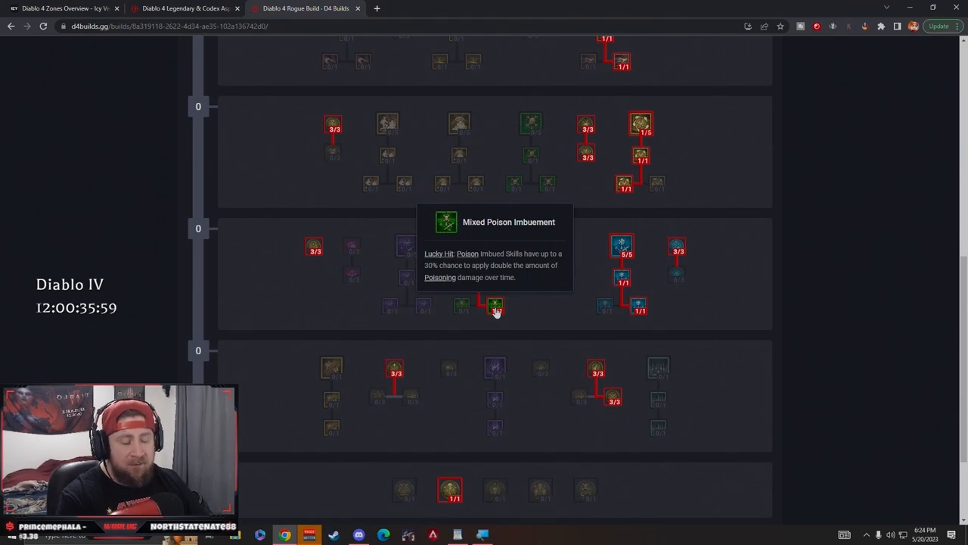
mouse_move(621, 245)
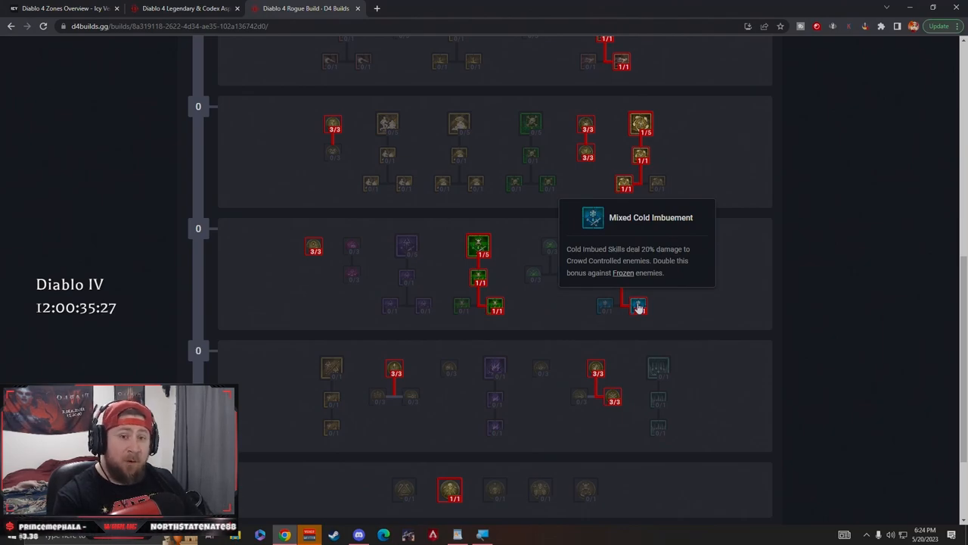
mouse_move(621, 246)
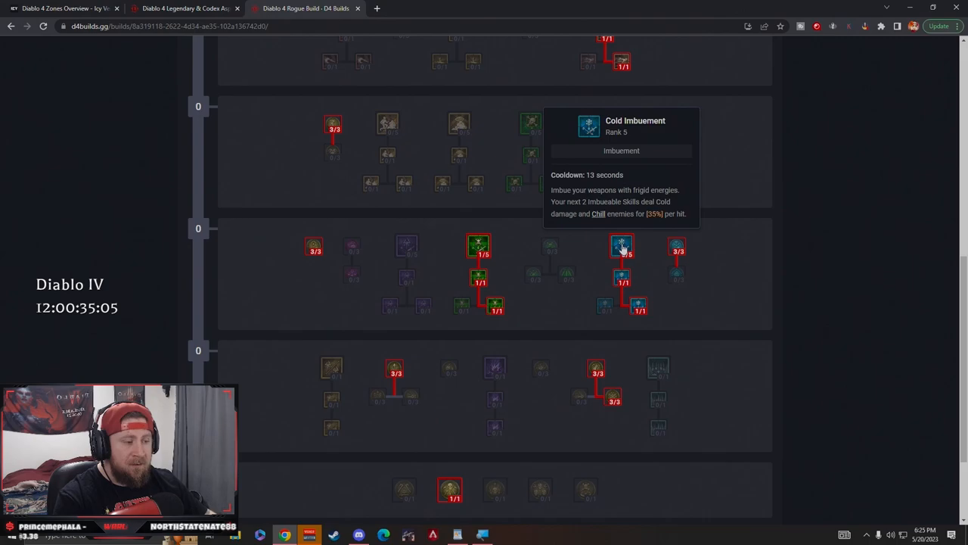
scroll("down", 3)
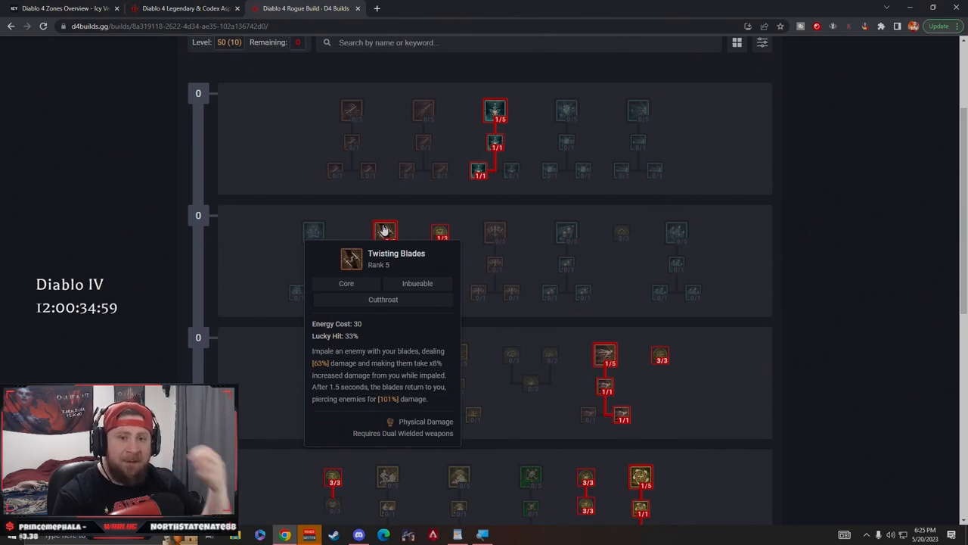
scroll("down", 3)
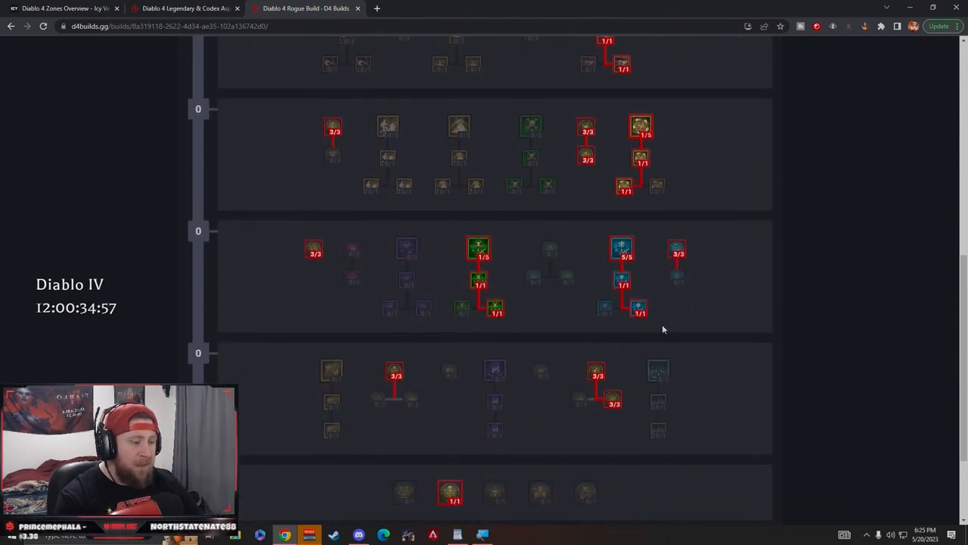
mouse_move(621, 247)
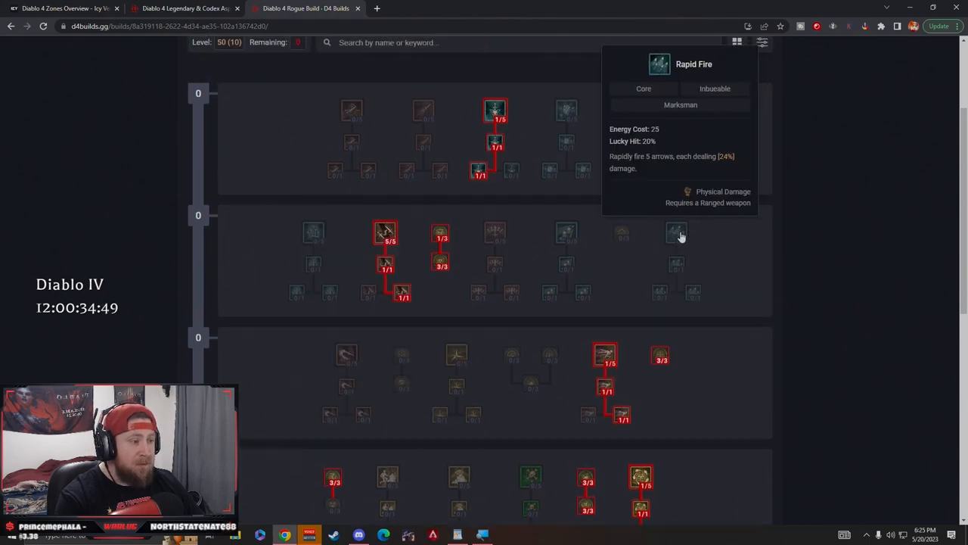
mouse_move(312, 231)
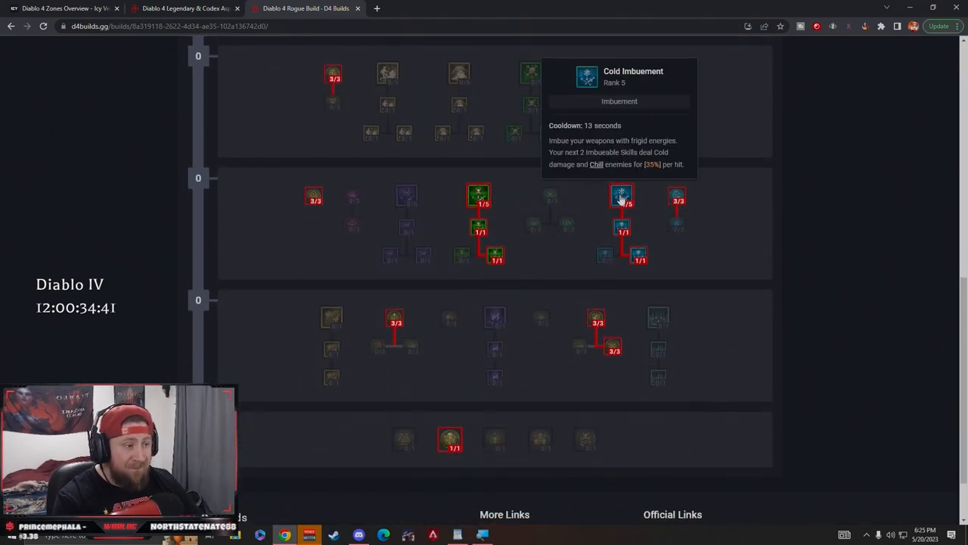
mouse_move(681, 187)
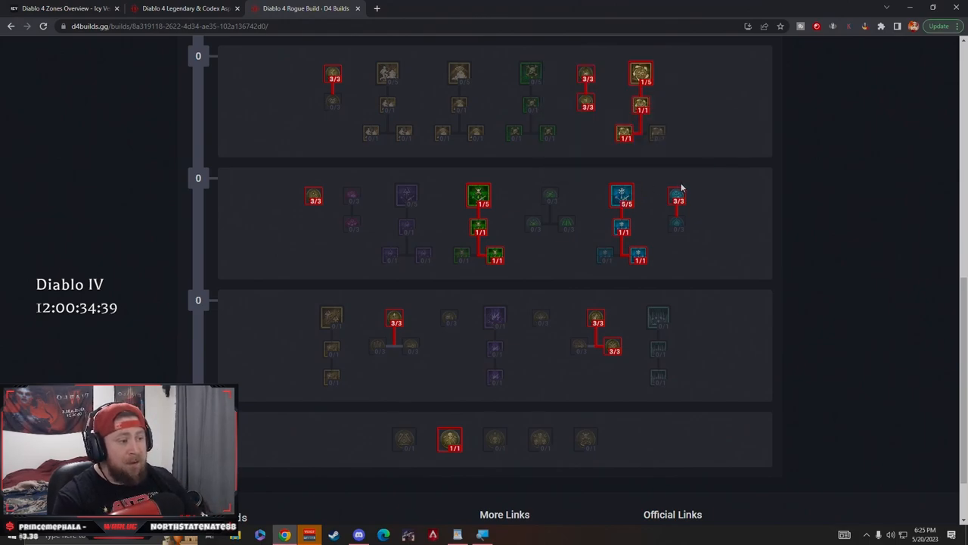
mouse_move(677, 198)
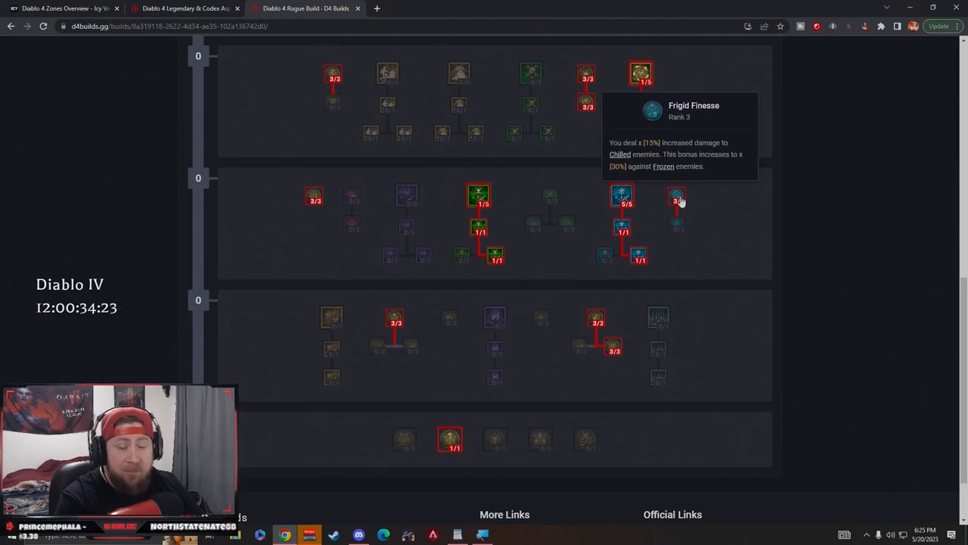
scroll("down", 3)
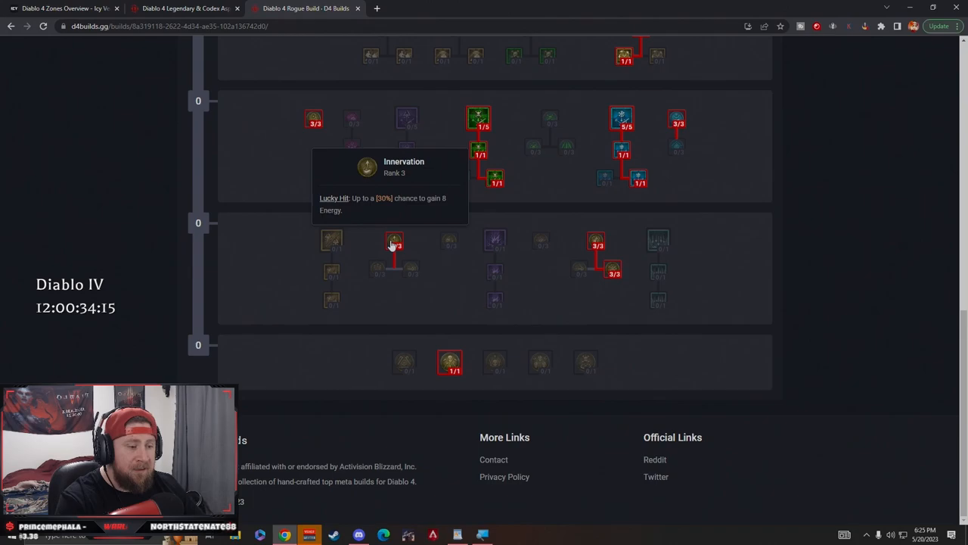
mouse_move(598, 242)
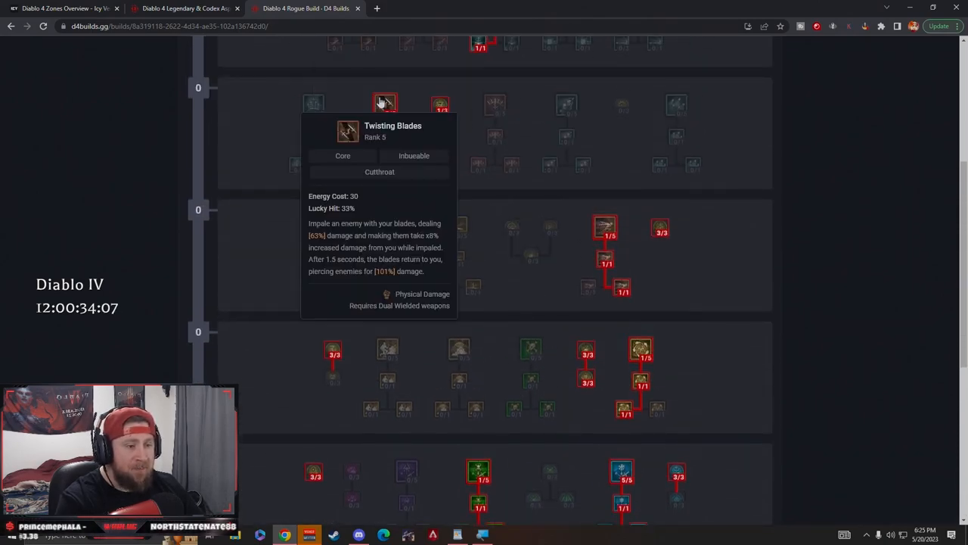
scroll("down", 3)
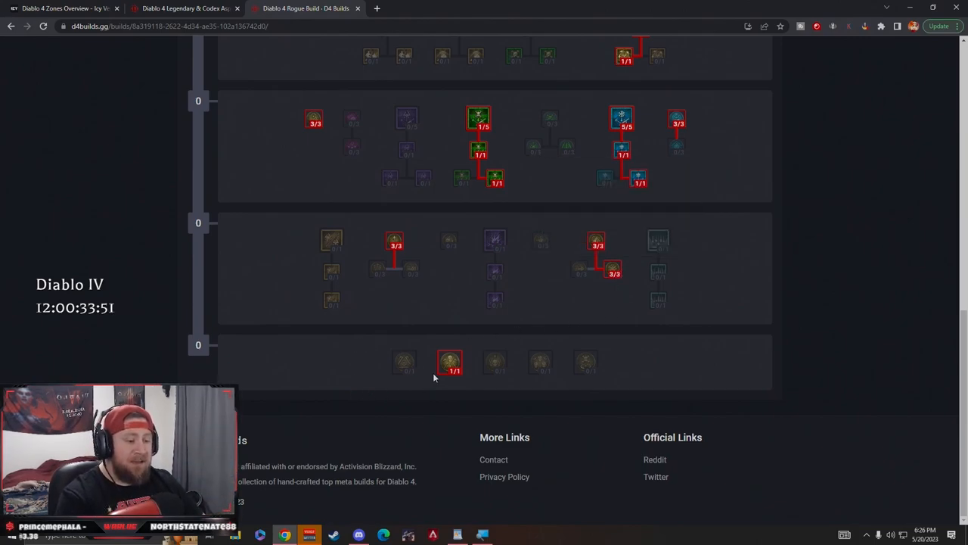
mouse_move(450, 363)
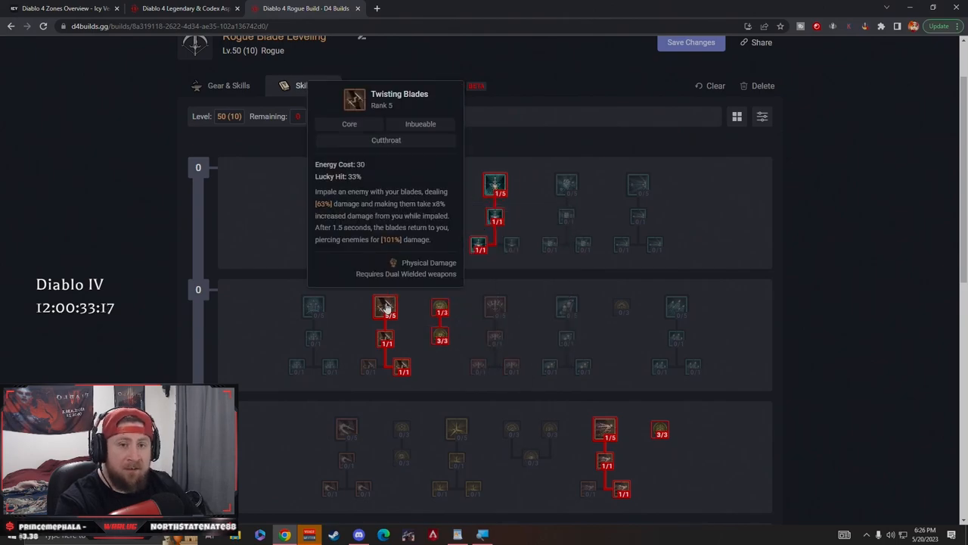
scroll("down", 3)
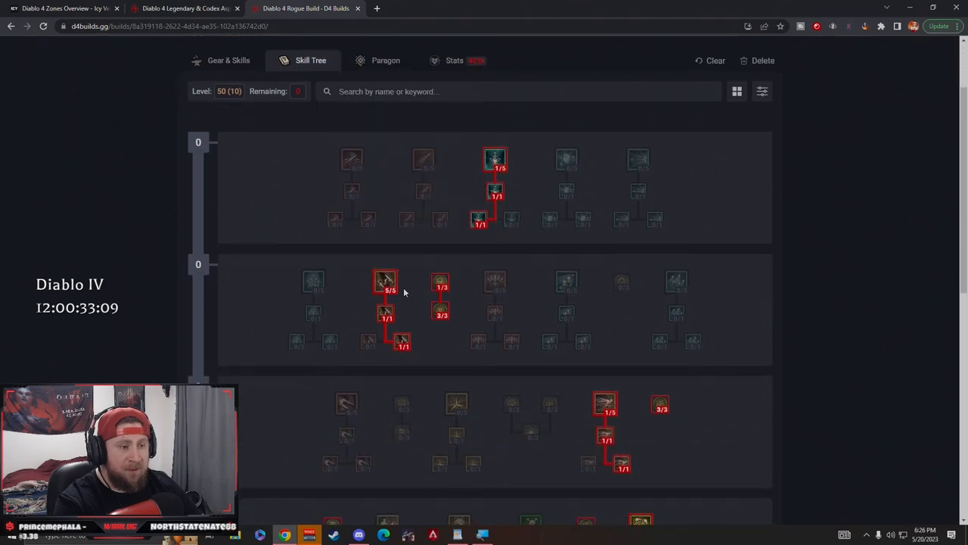
scroll("down", 3)
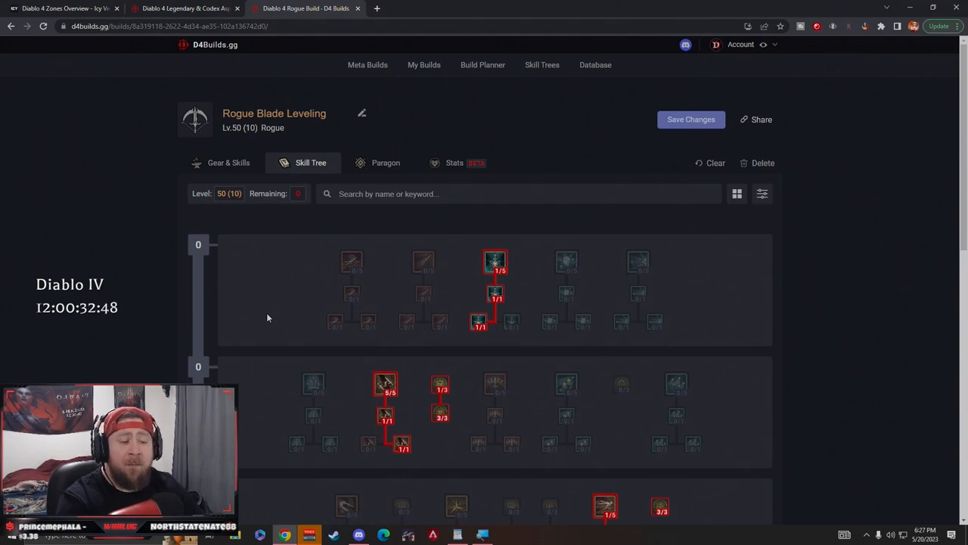
mouse_move(273, 300)
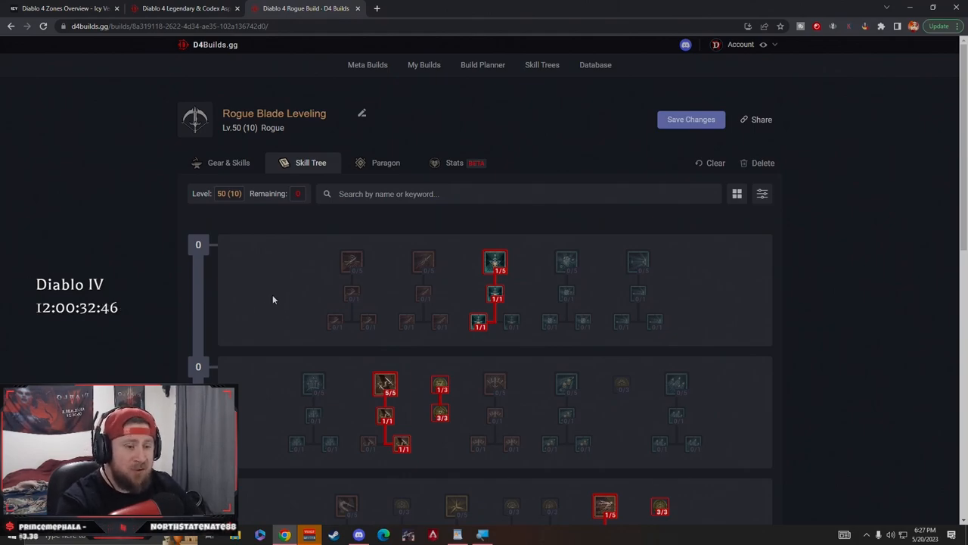
Show the Gear & Skills overview with its aspects, six skills and specialization slot.
left_click(228, 163)
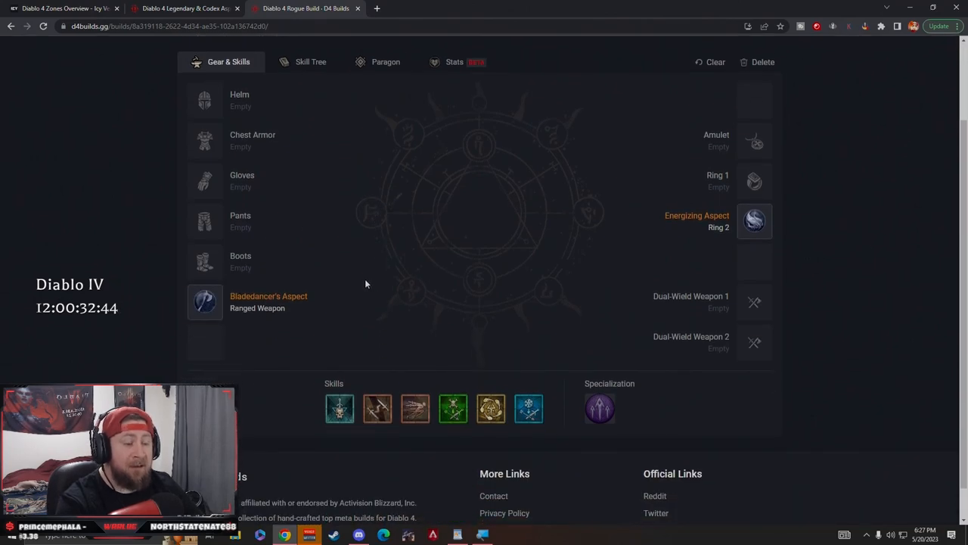
scroll("down", 3)
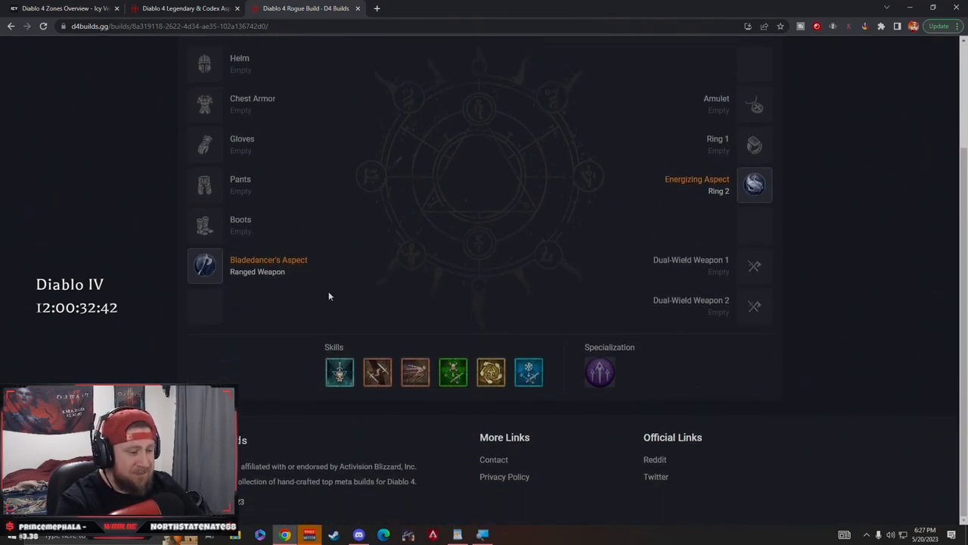
mouse_move(600, 371)
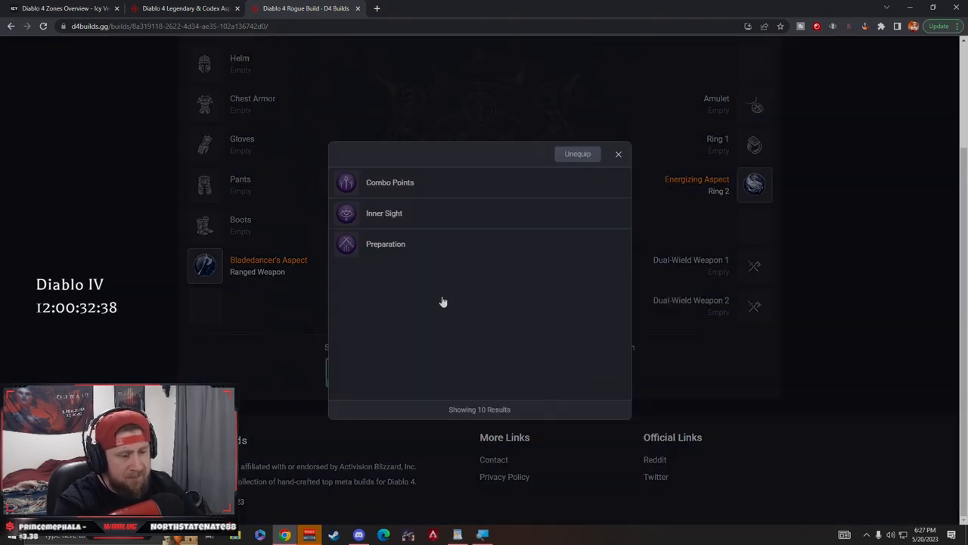
mouse_move(386, 244)
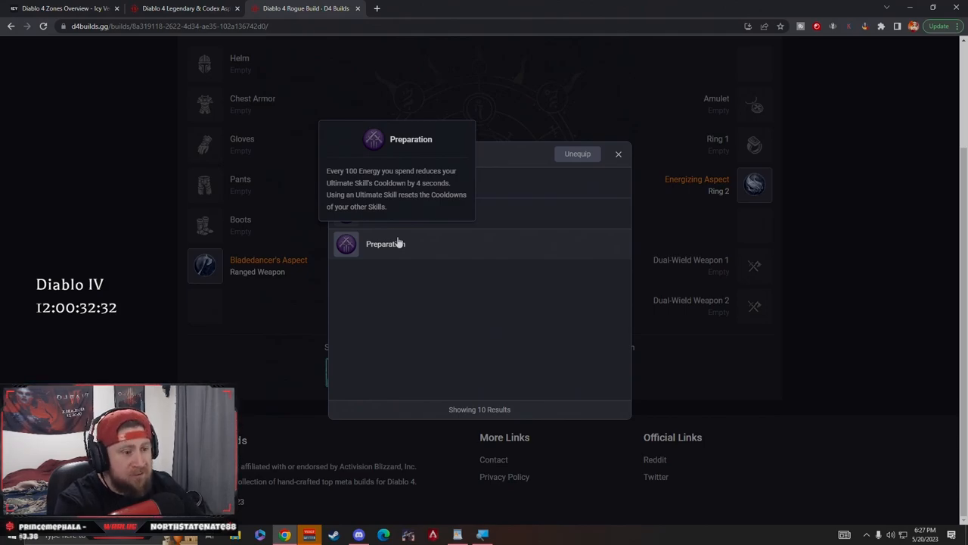
mouse_move(618, 166)
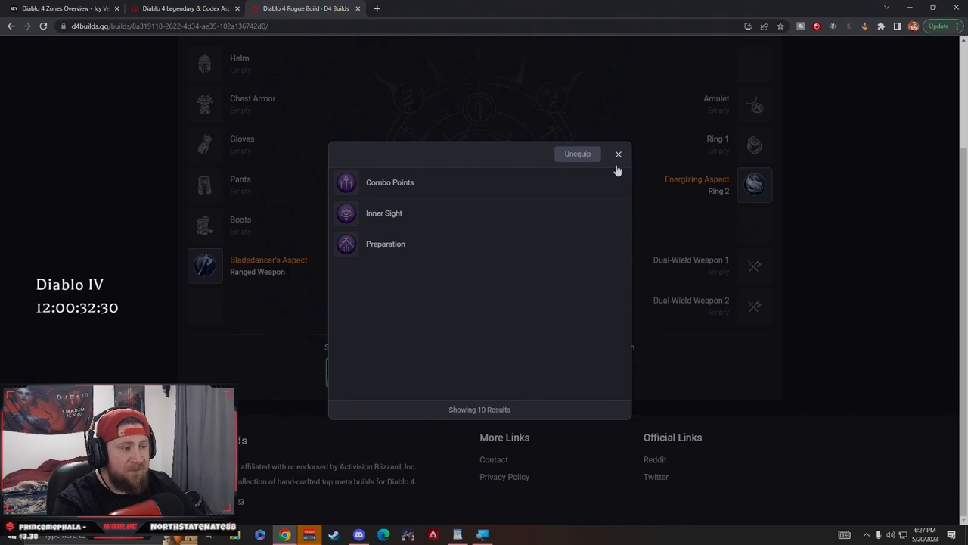
mouse_move(389, 183)
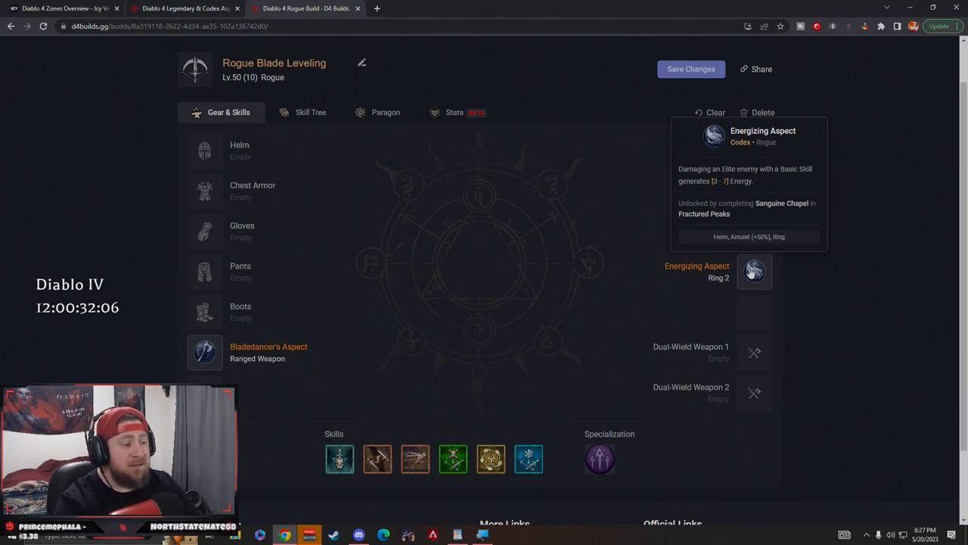
mouse_move(684, 285)
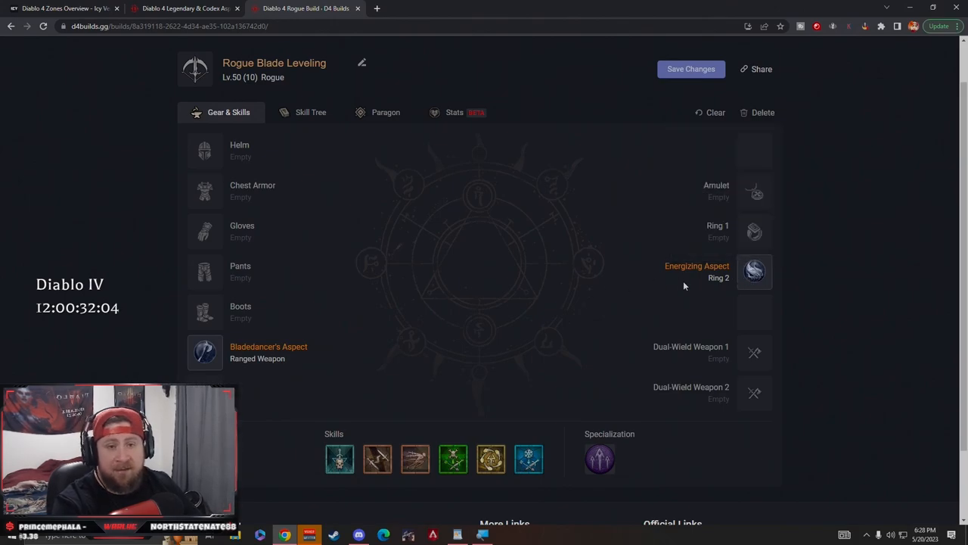
mouse_move(205, 353)
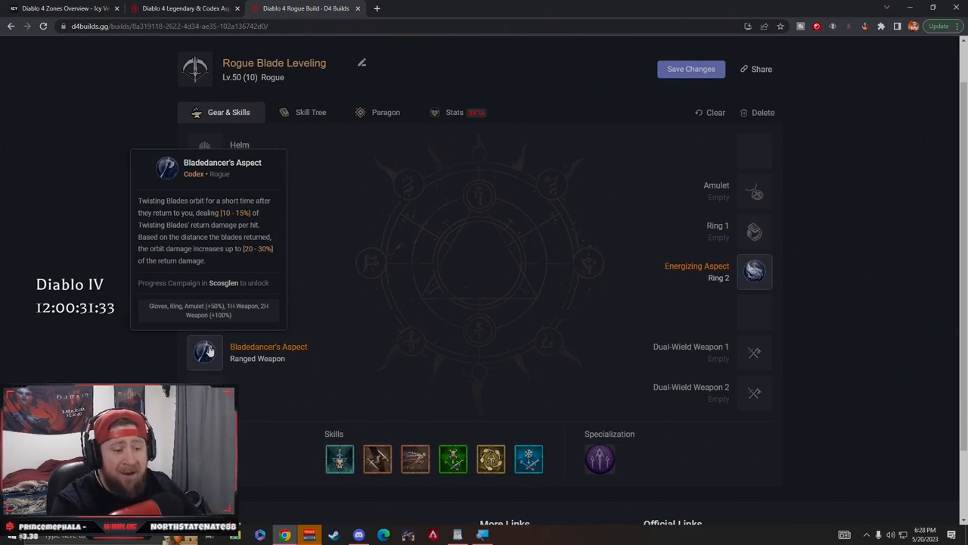
Switch back to the Skill Tree view at level 50 with zero points remaining.
left_click(310, 112)
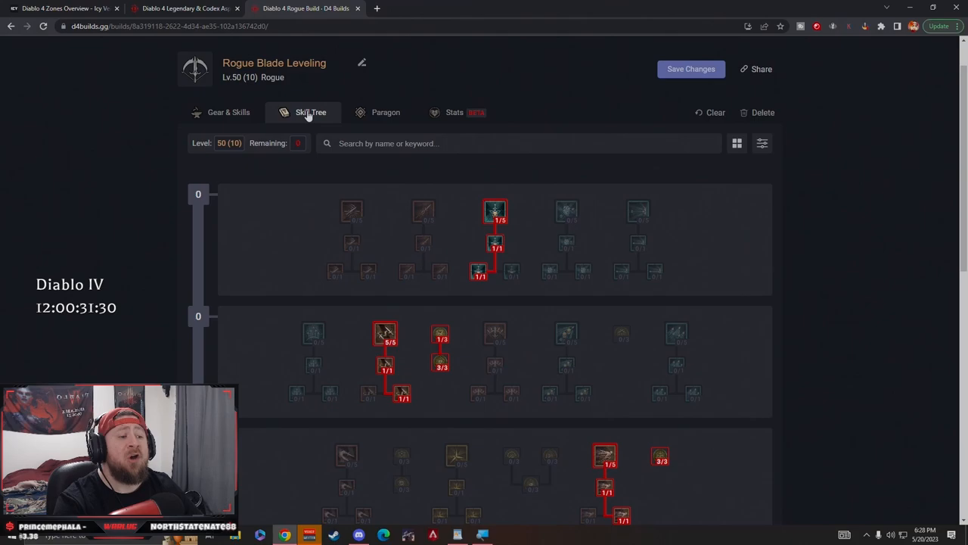
scroll("down", 3)
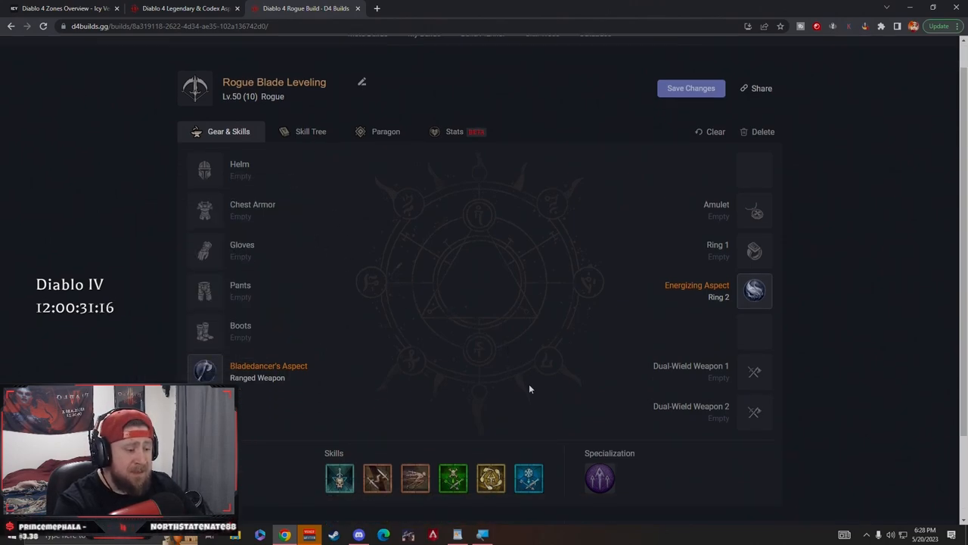
left_click(311, 131)
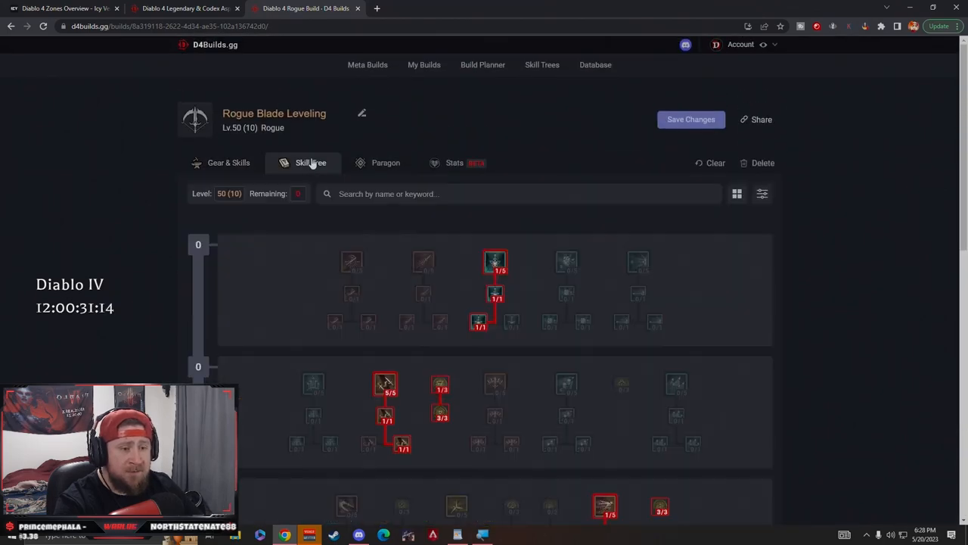
scroll("down", 3)
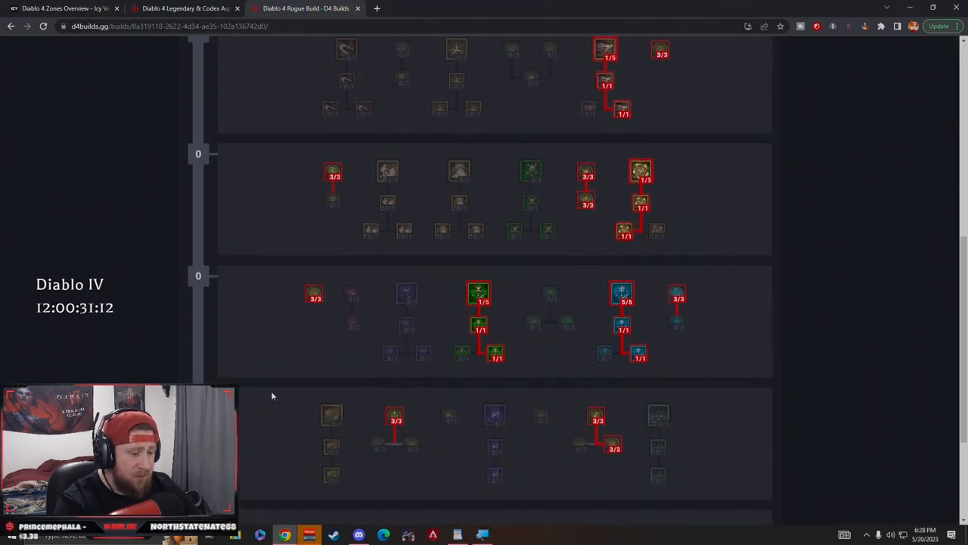
scroll("down", 3)
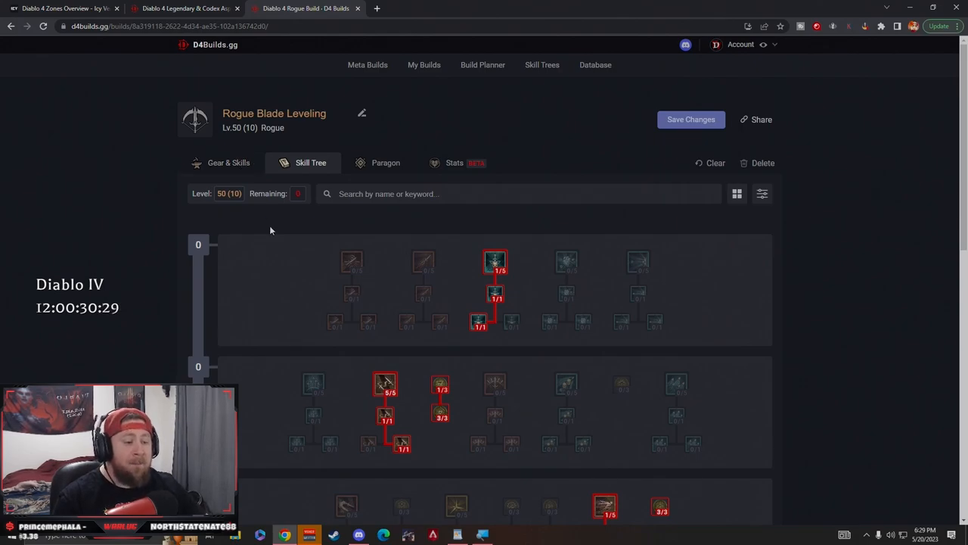
Add a point to Poison Imbuement in the Imbuement cluster, raising it to rank 2.
scroll("down", 3)
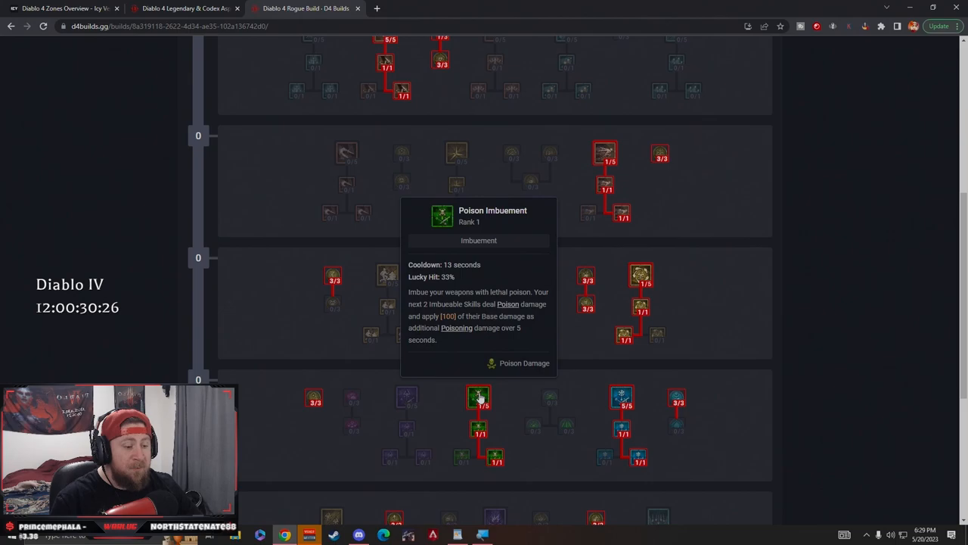
scroll("down", 3)
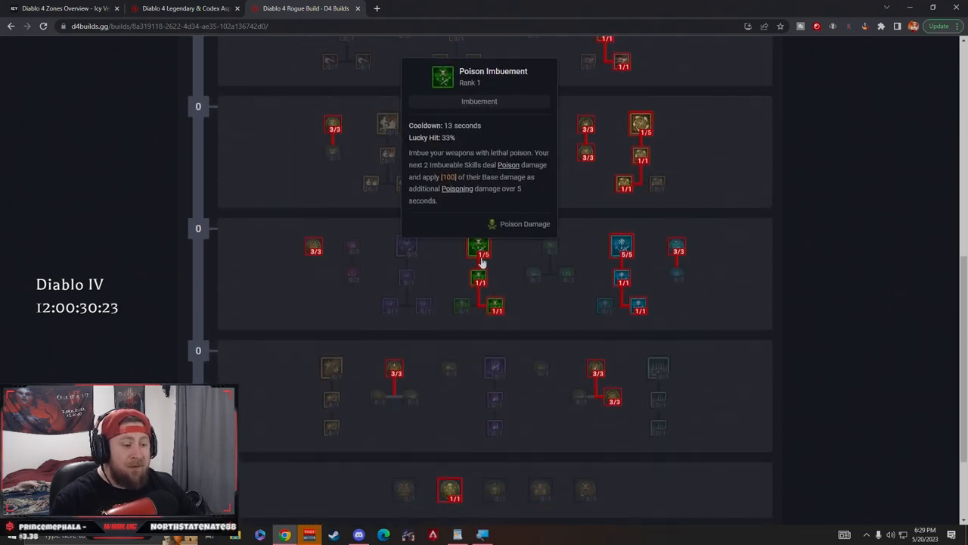
mouse_move(561, 296)
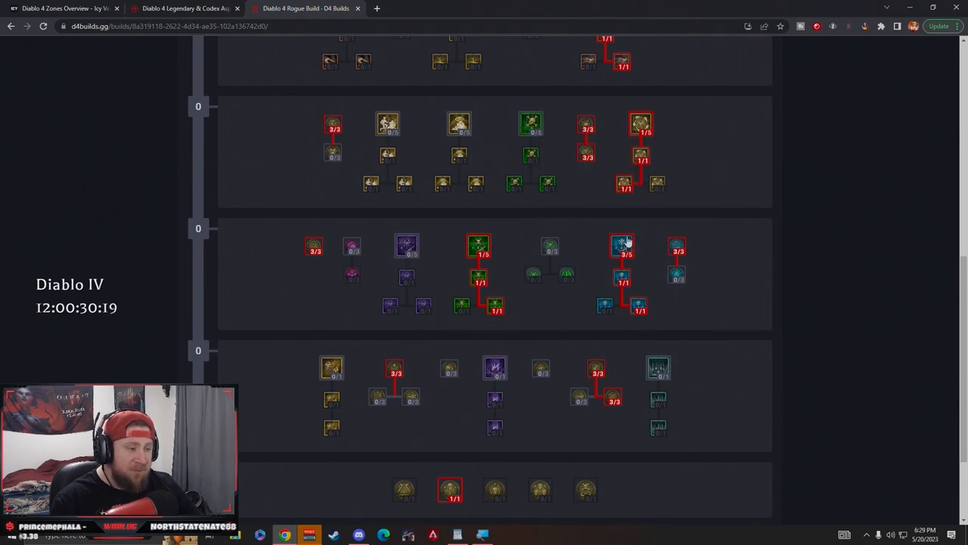
mouse_move(477, 246)
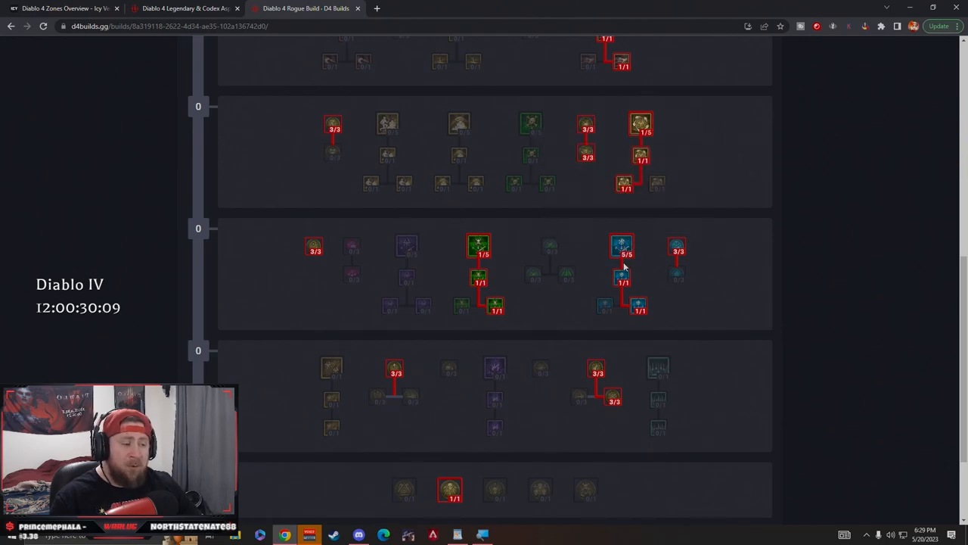
mouse_move(492, 304)
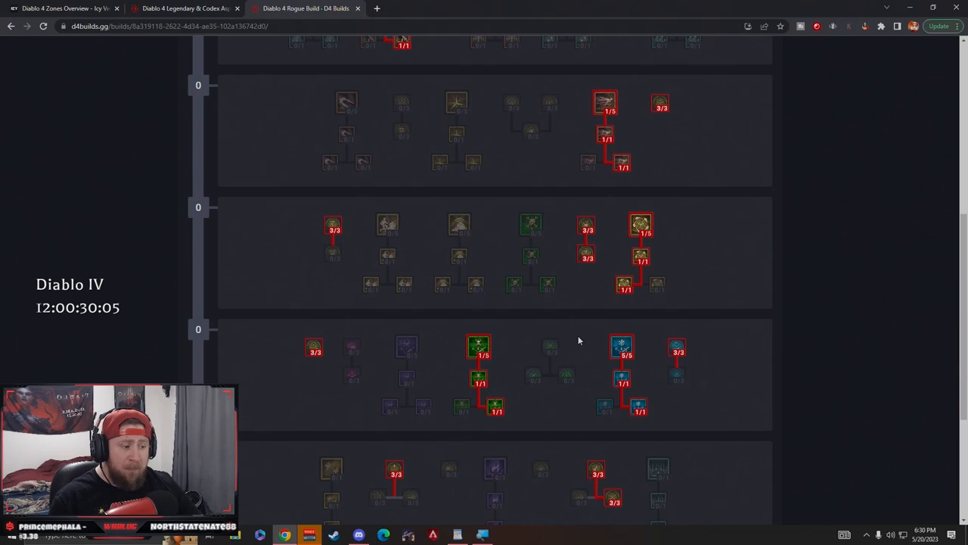
mouse_move(622, 347)
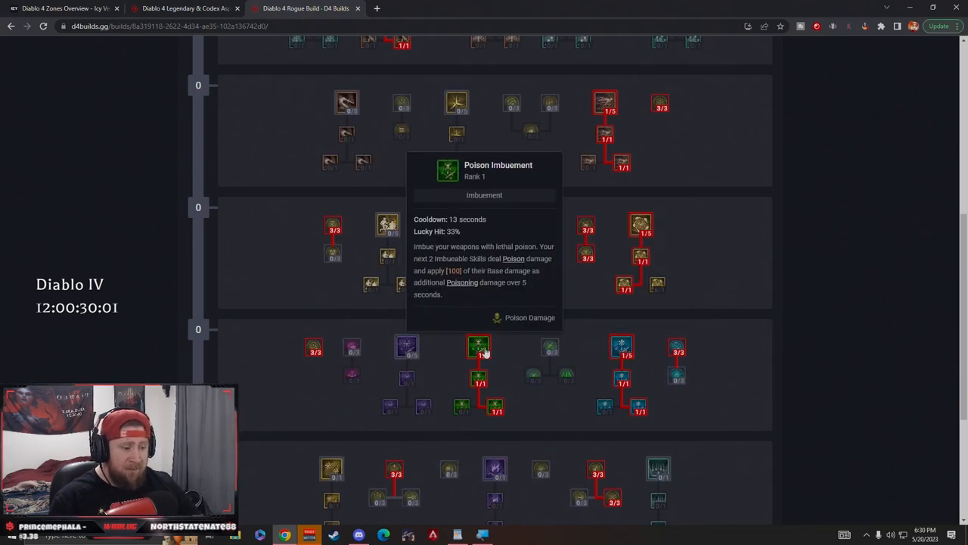
left_click(479, 348)
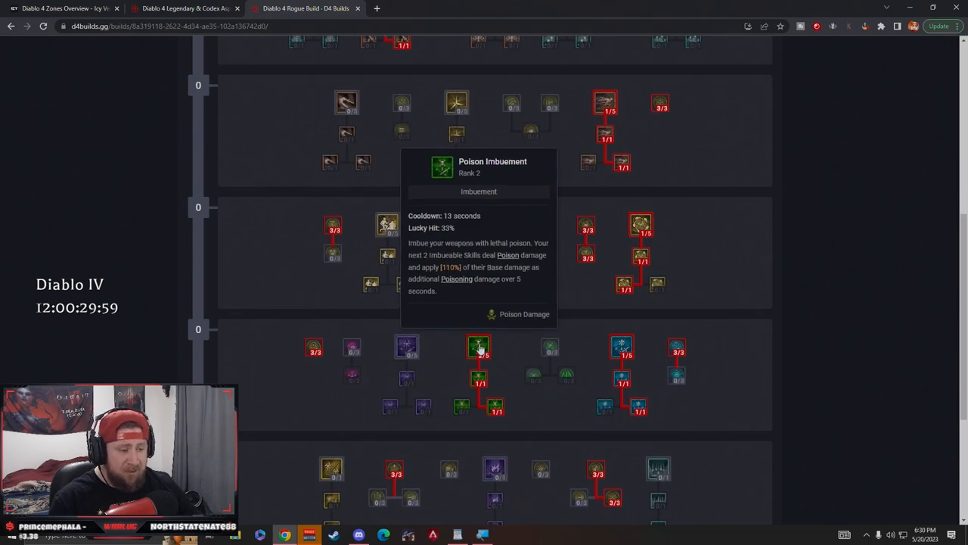
scroll("down", 3)
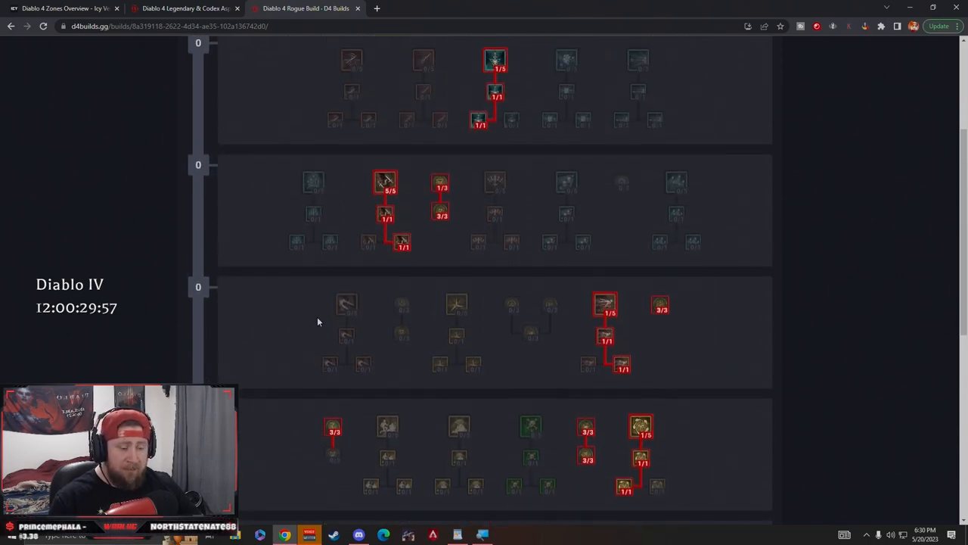